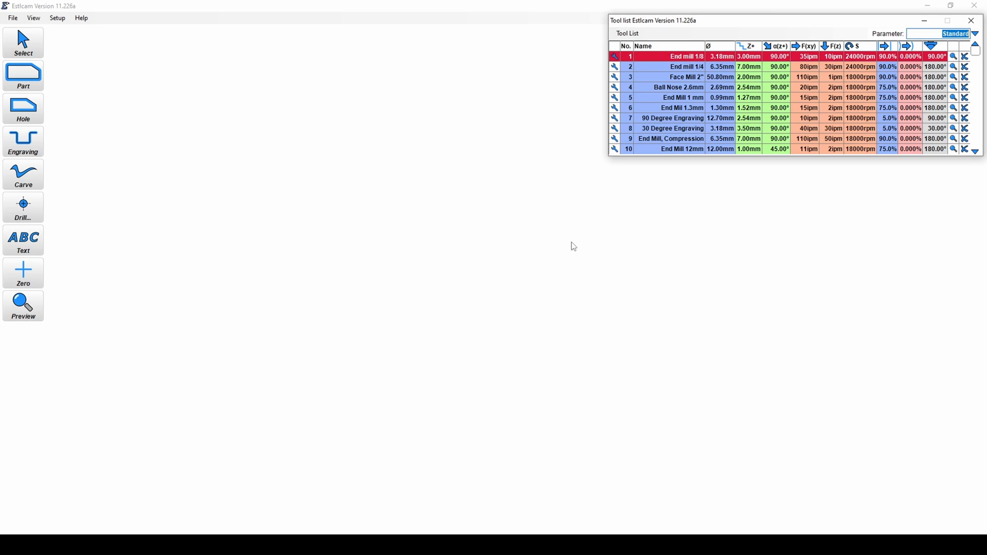
{"action": "mouse_move", "coordinate": [585, 153]}
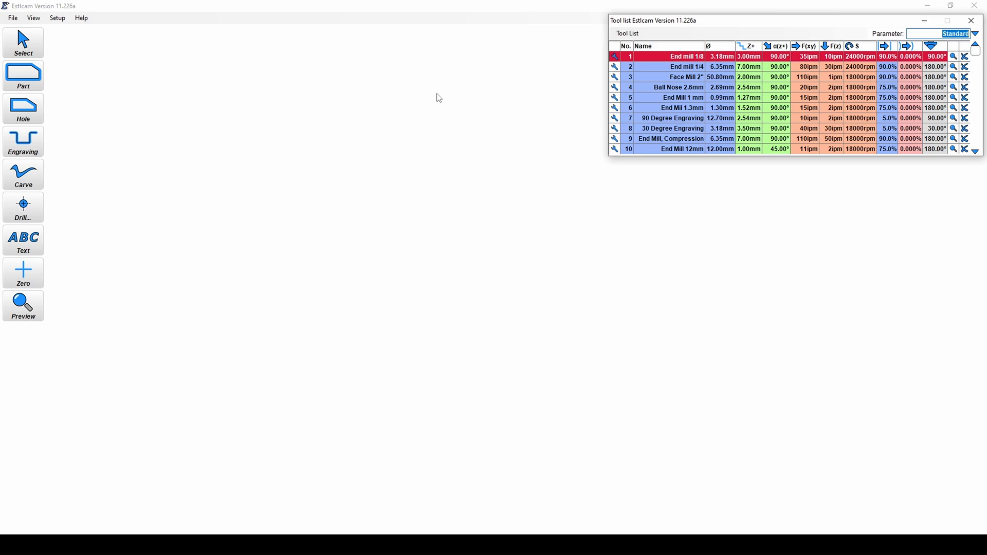
{"action": "mouse_move", "coordinate": [299, 76]}
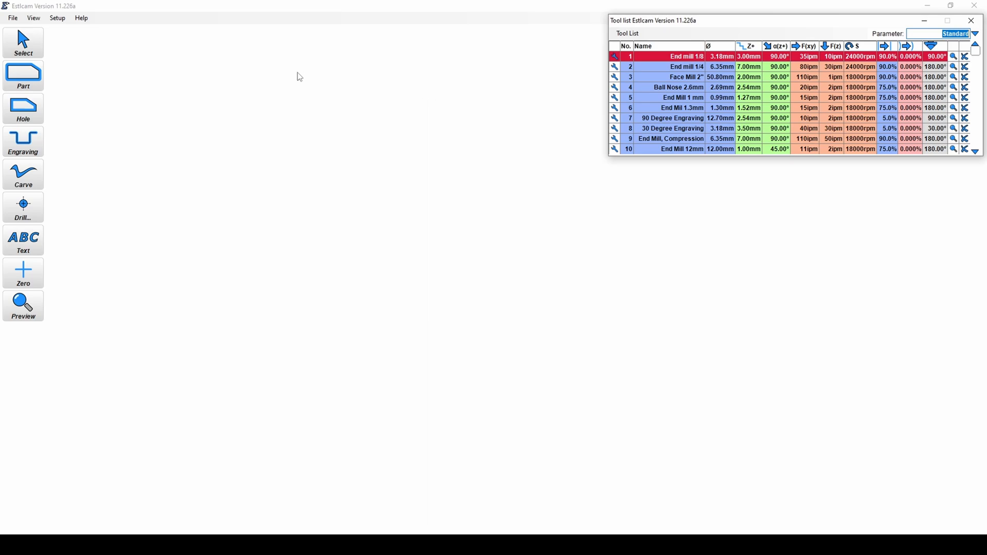
{"action": "mouse_move", "coordinate": [279, 84]}
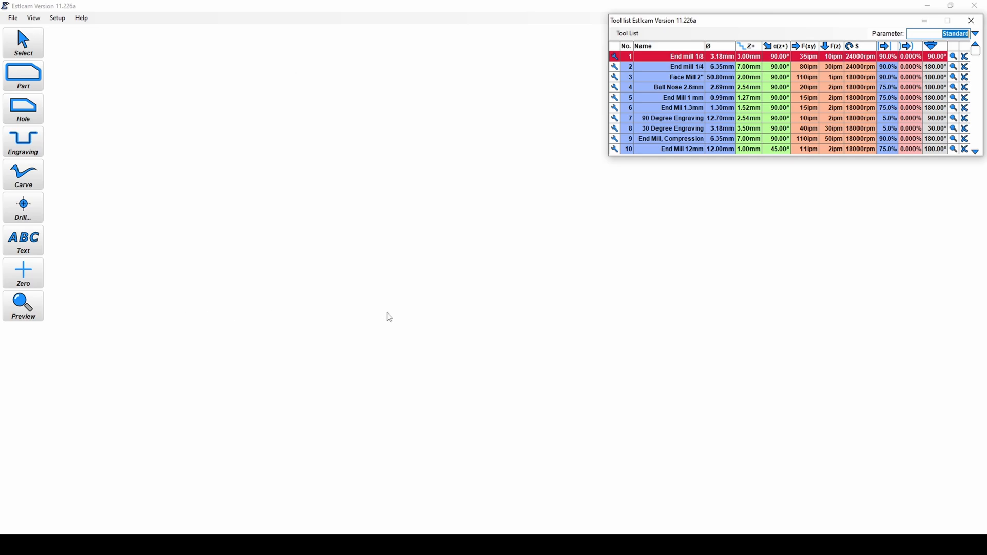
{"action": "mouse_move", "coordinate": [414, 247]}
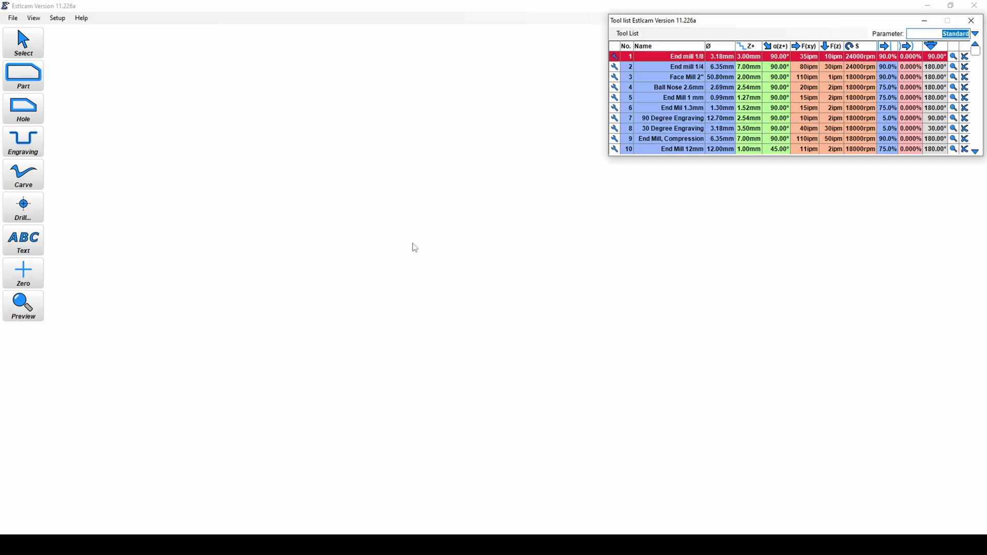
{"action": "mouse_move", "coordinate": [414, 161]}
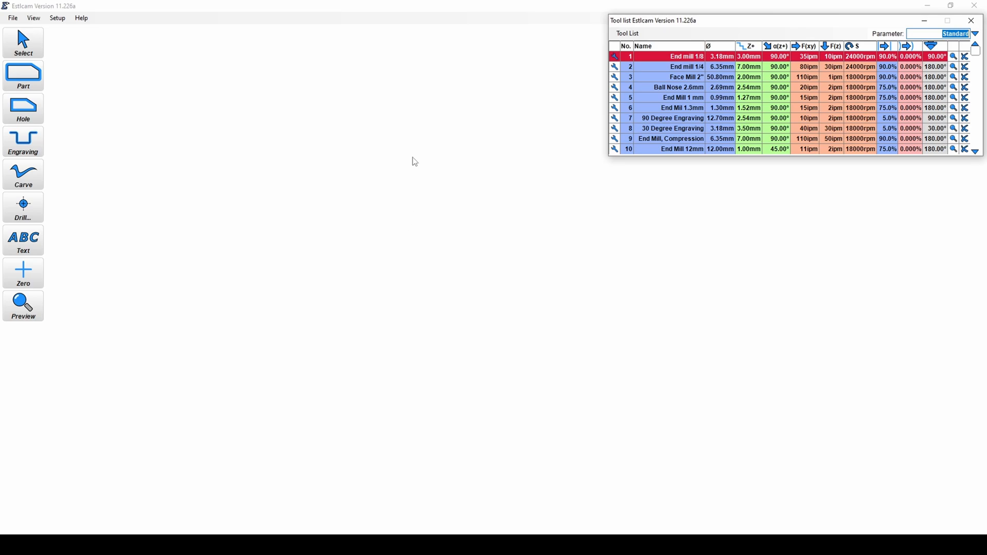
{"action": "mouse_move", "coordinate": [334, 74]}
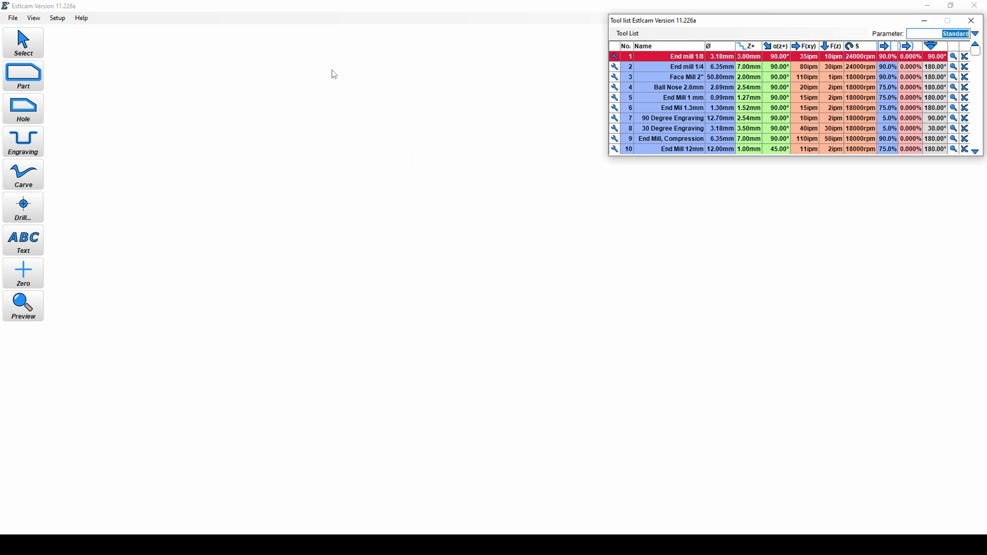
{"action": "mouse_move", "coordinate": [498, 267]}
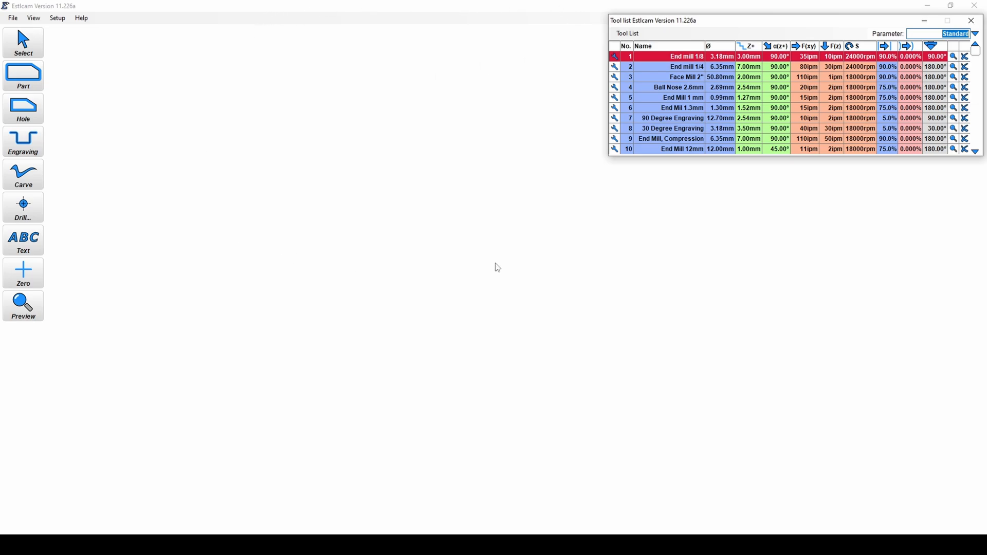
{"action": "mouse_move", "coordinate": [540, 125]}
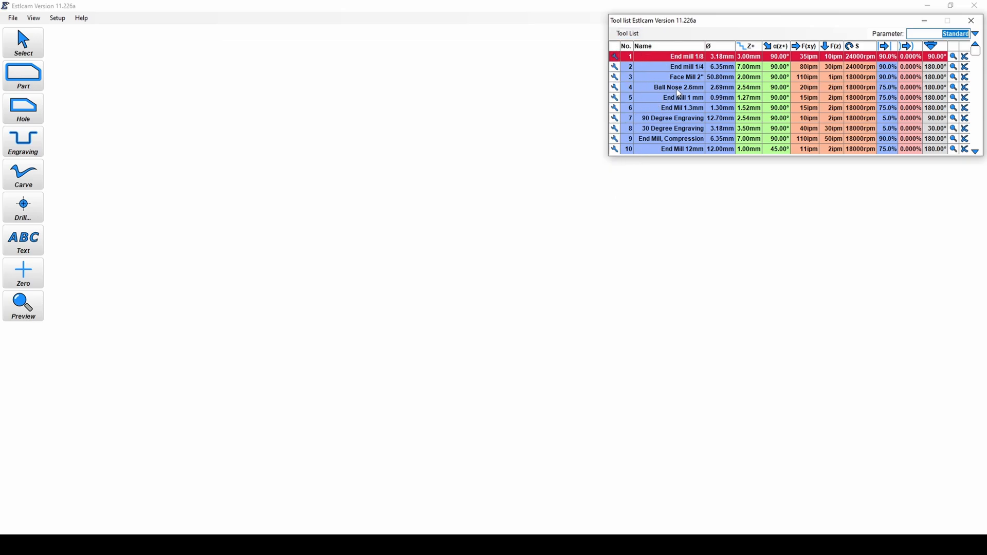
{"action": "mouse_move", "coordinate": [635, 59]}
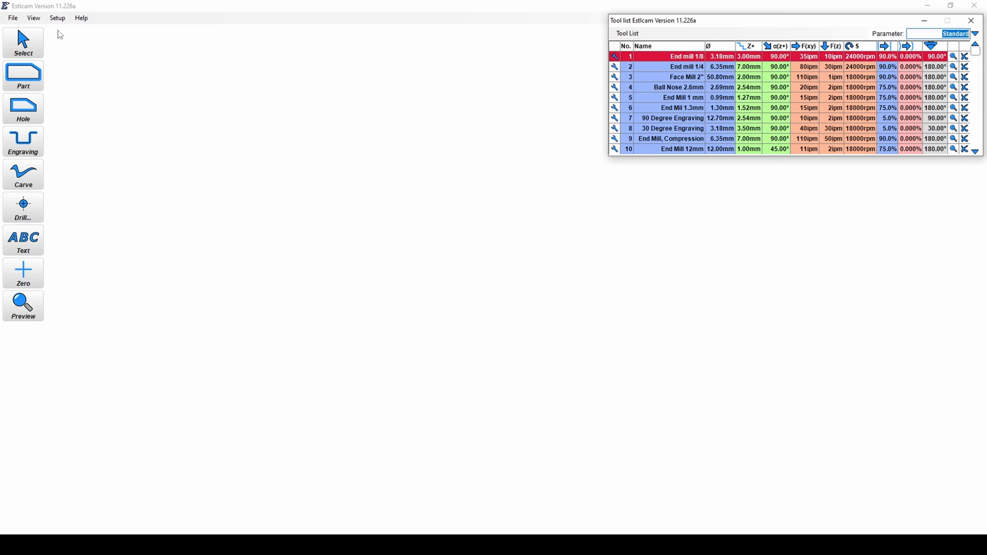
Step: Bring up Setup > Basic settings and review the postprocessor list showing Mach 3 / Mach 4
{"action": "left_click", "coordinate": [58, 18]}
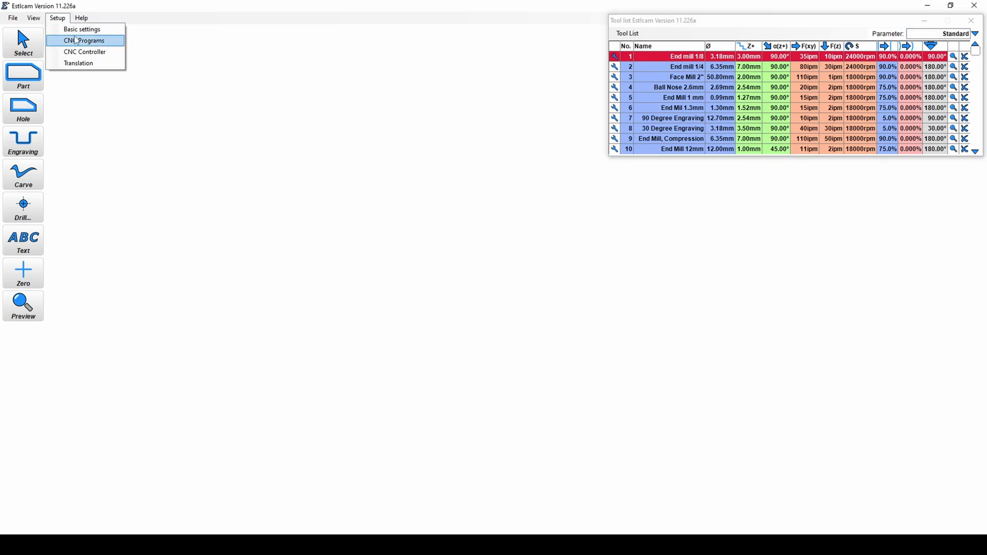
{"action": "left_click", "coordinate": [82, 29]}
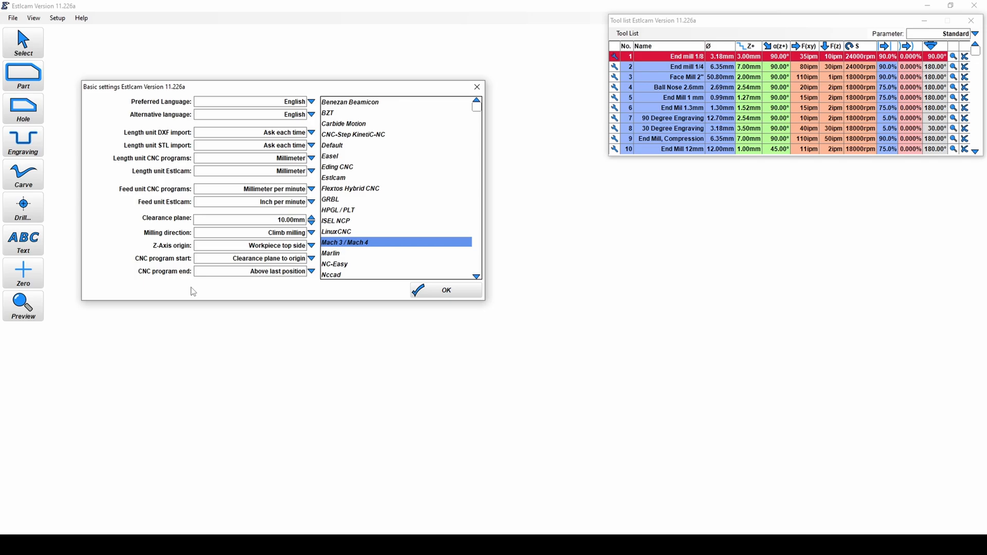
{"action": "mouse_move", "coordinate": [345, 106]}
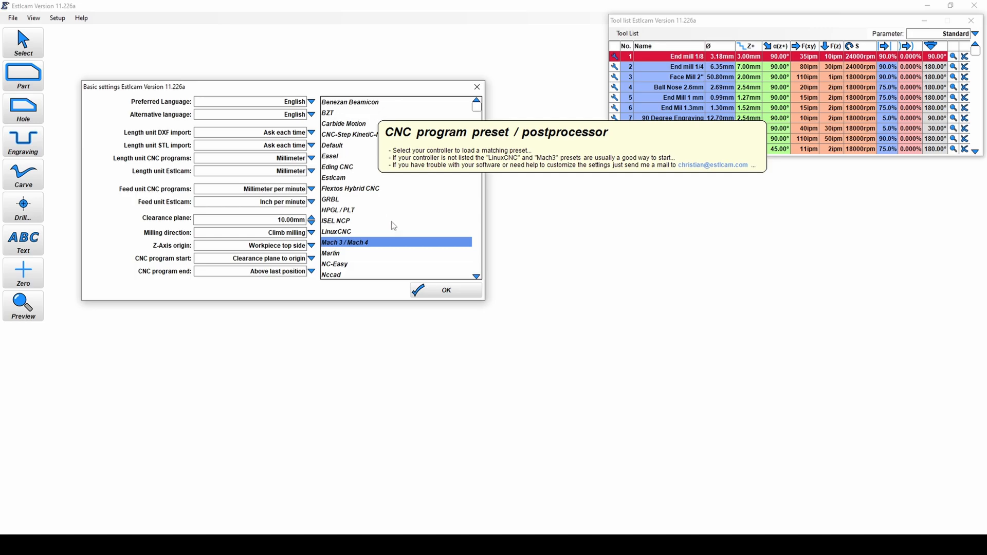
{"action": "mouse_move", "coordinate": [356, 227]}
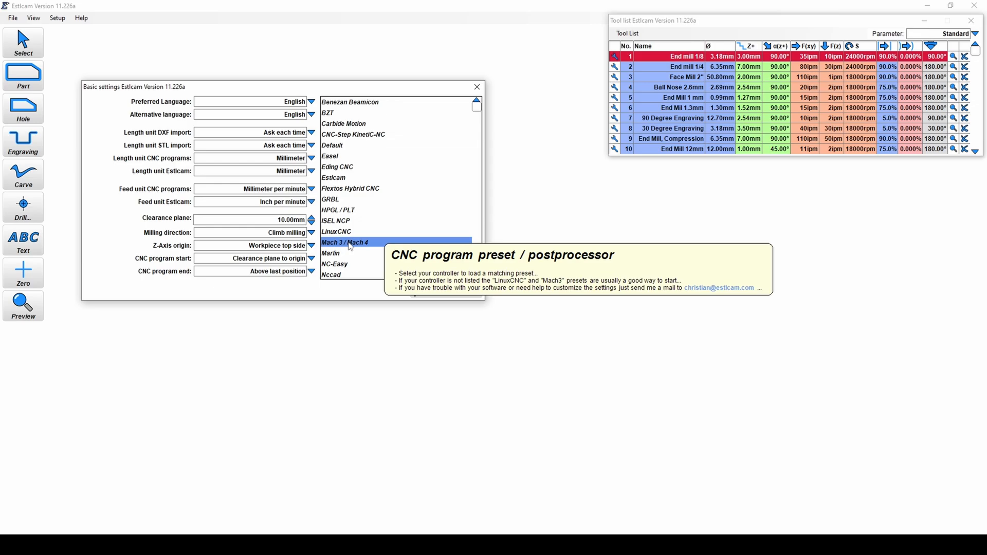
{"action": "scroll", "scroll_direction": "down", "scroll_amount": 3}
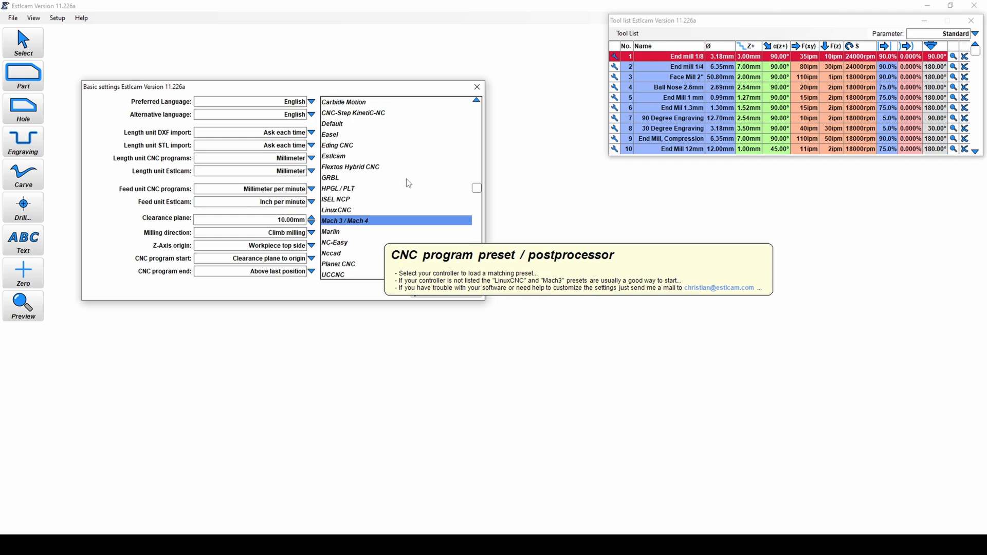
{"action": "mouse_move", "coordinate": [362, 128]}
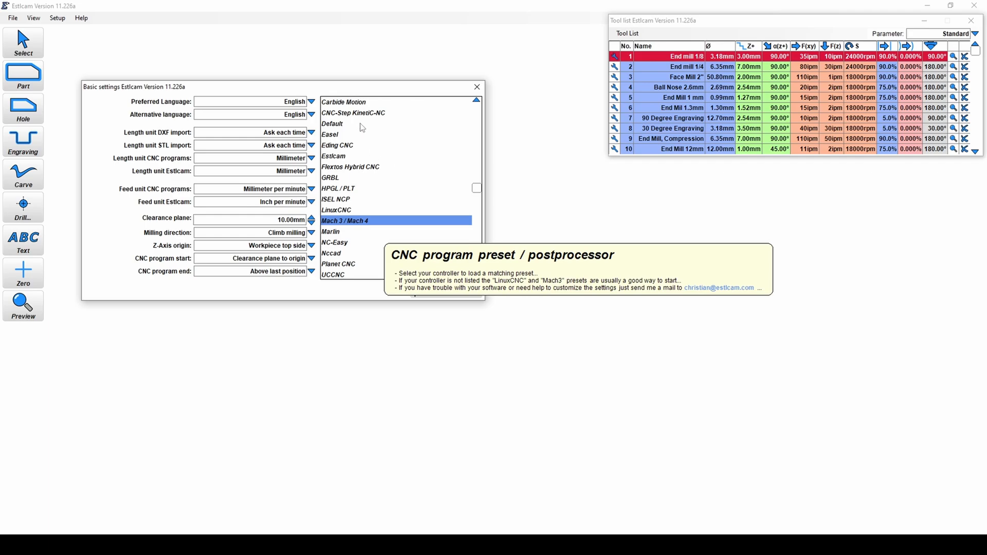
{"action": "mouse_move", "coordinate": [420, 194]}
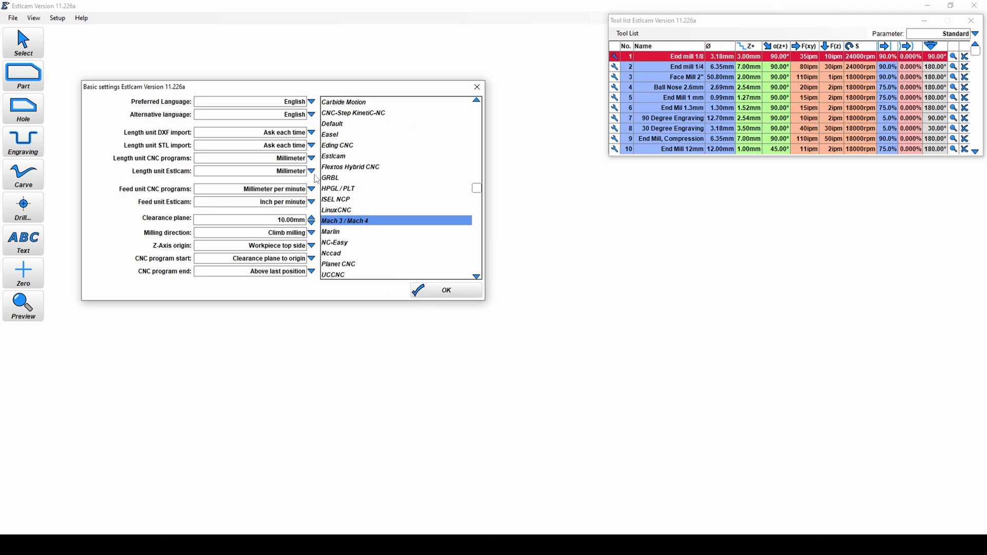
{"action": "mouse_move", "coordinate": [344, 220]}
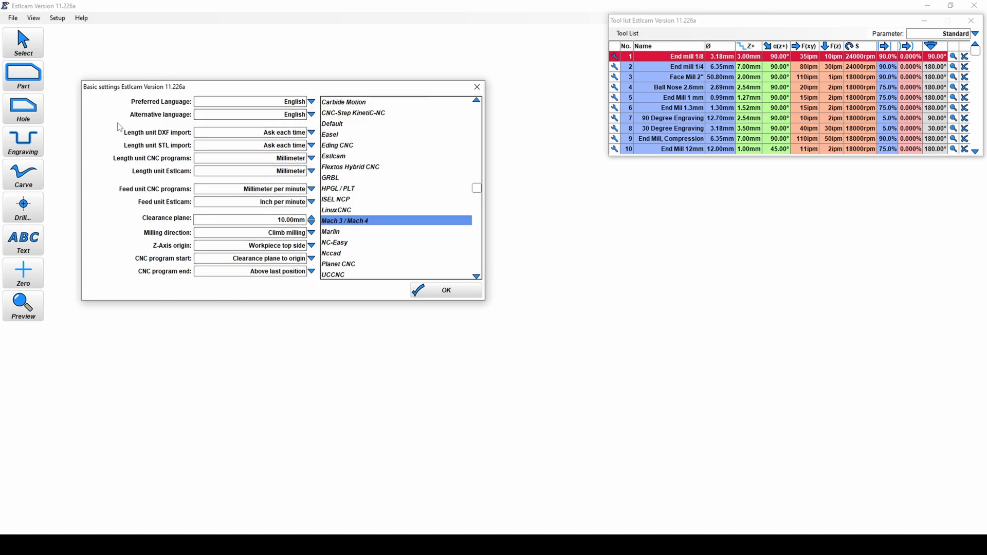
{"action": "mouse_move", "coordinate": [165, 135]}
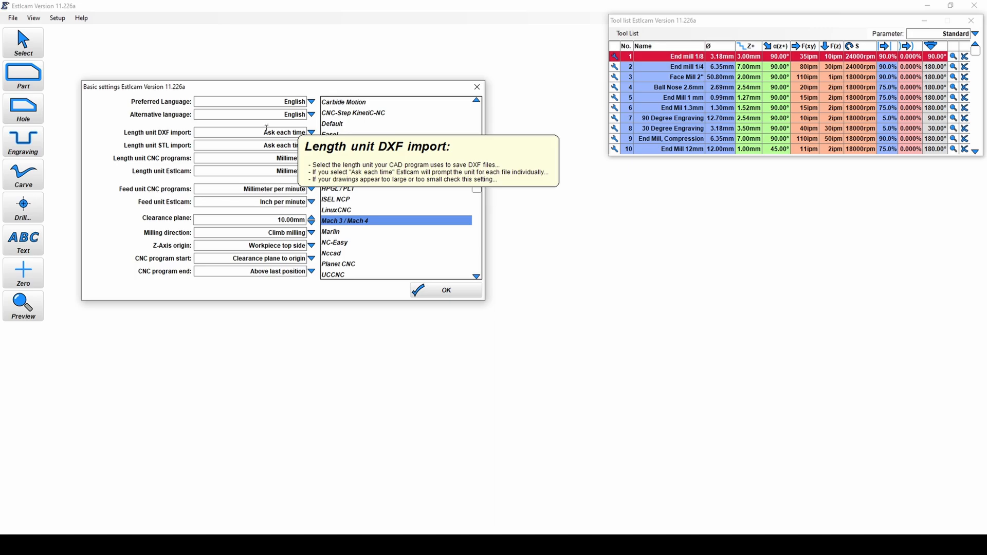
{"action": "left_click", "coordinate": [287, 133]}
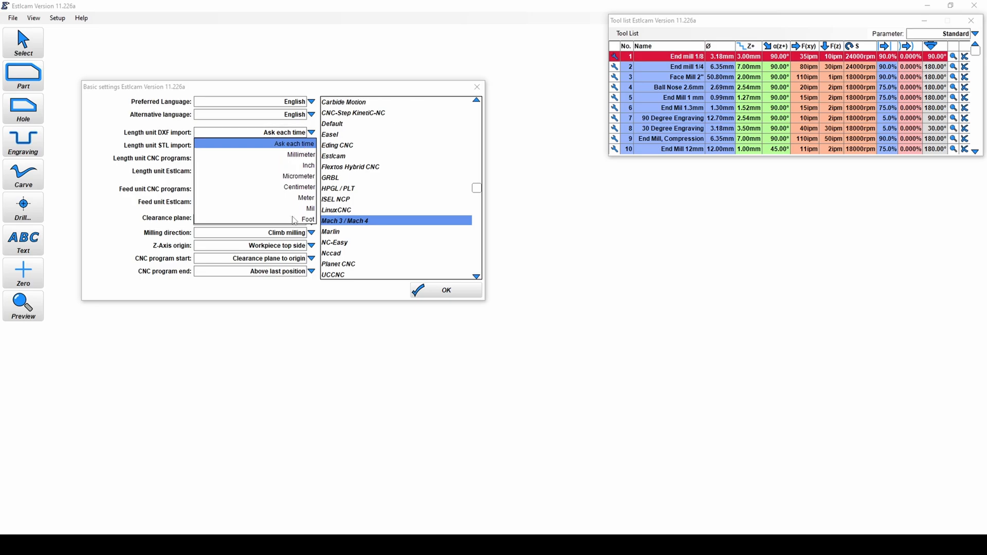
{"action": "mouse_move", "coordinate": [293, 162]}
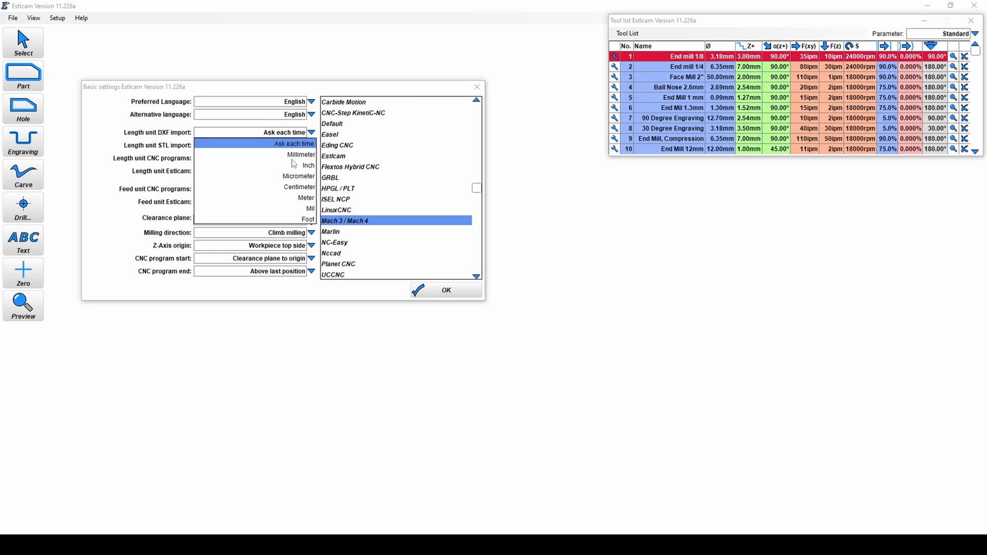
{"action": "mouse_move", "coordinate": [284, 132]}
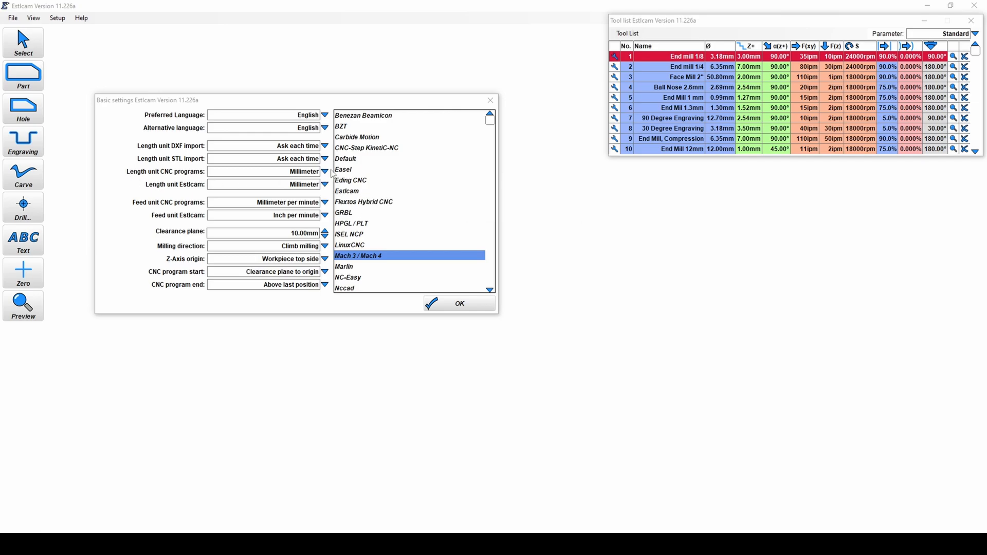
{"action": "mouse_move", "coordinate": [325, 172]}
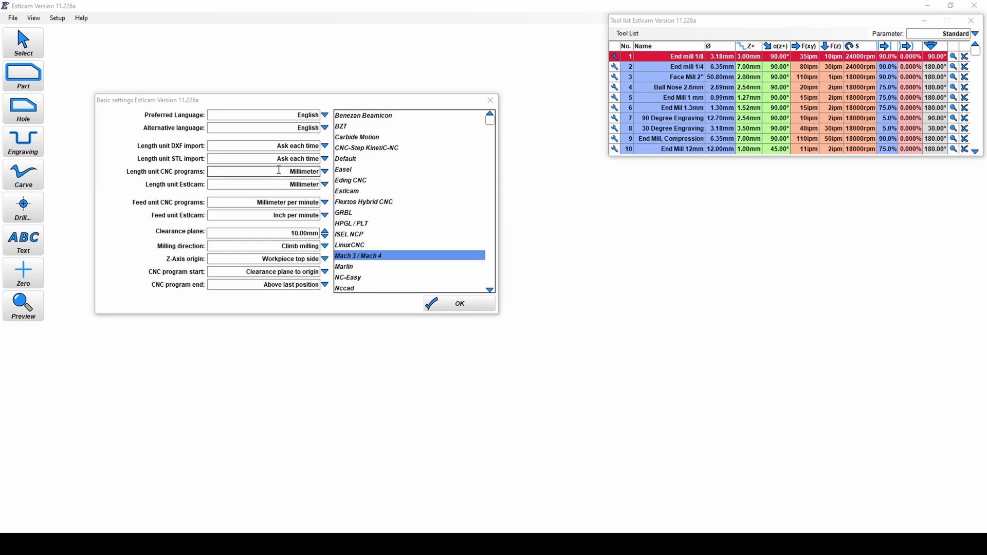
{"action": "mouse_move", "coordinate": [217, 193]}
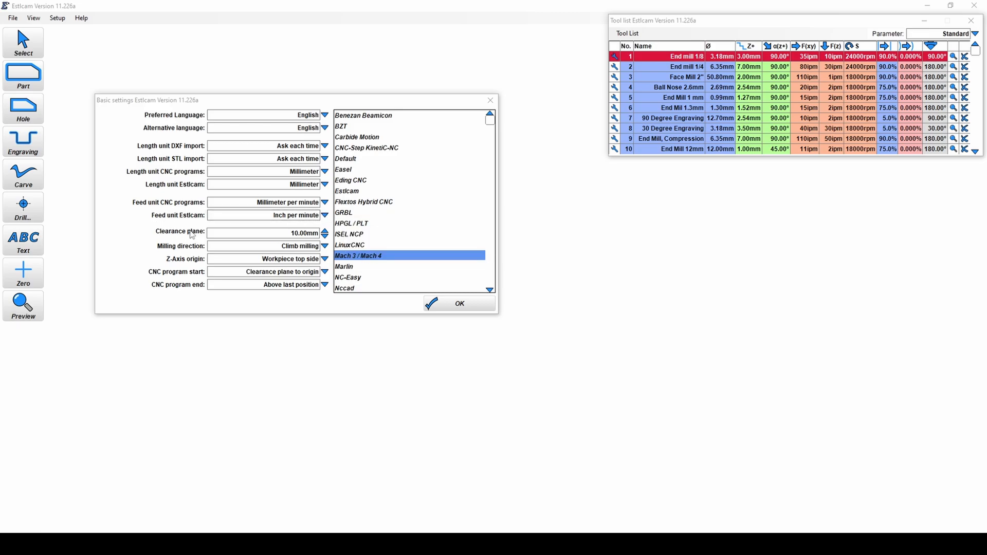
{"action": "mouse_move", "coordinate": [332, 309]}
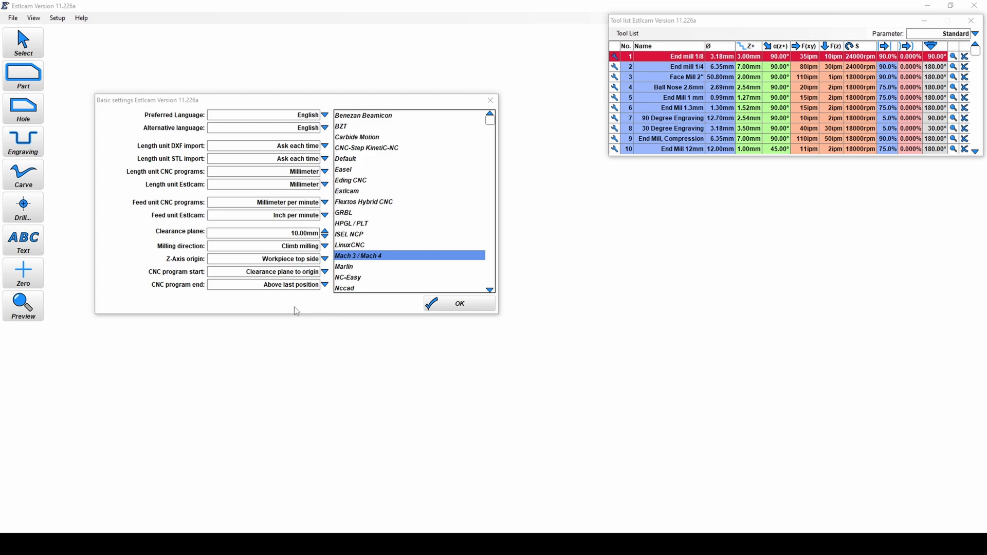
{"action": "mouse_move", "coordinate": [282, 311]}
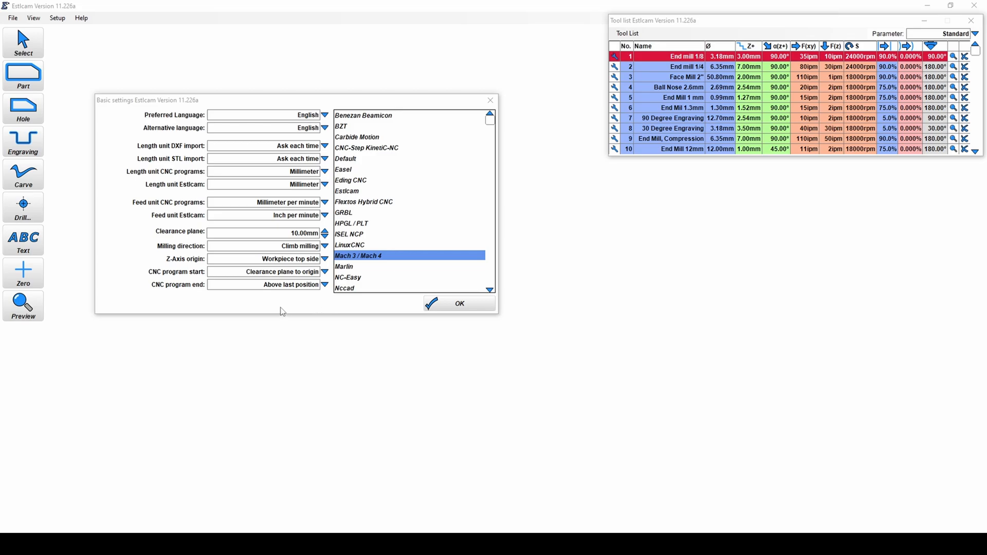
{"action": "mouse_move", "coordinate": [264, 272]}
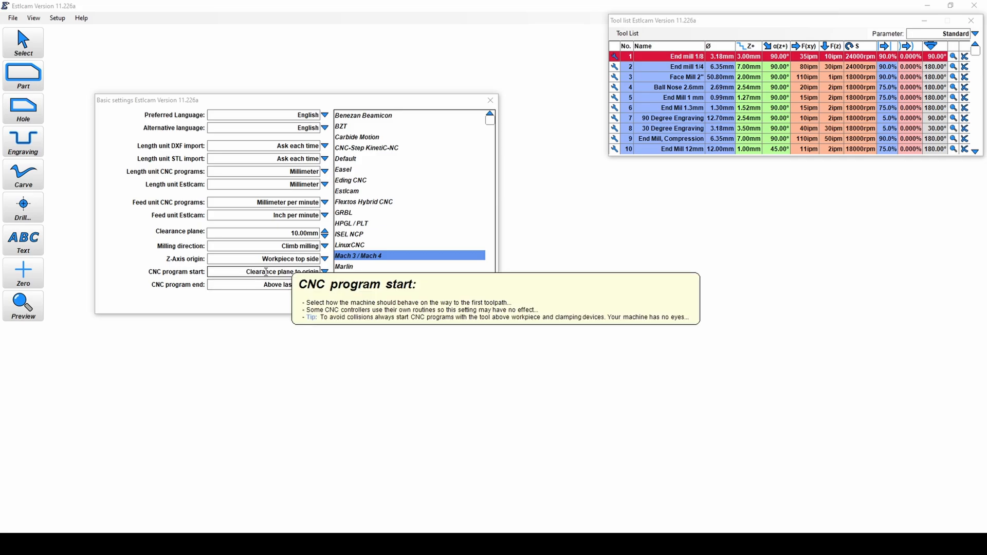
{"action": "left_click", "coordinate": [323, 245]}
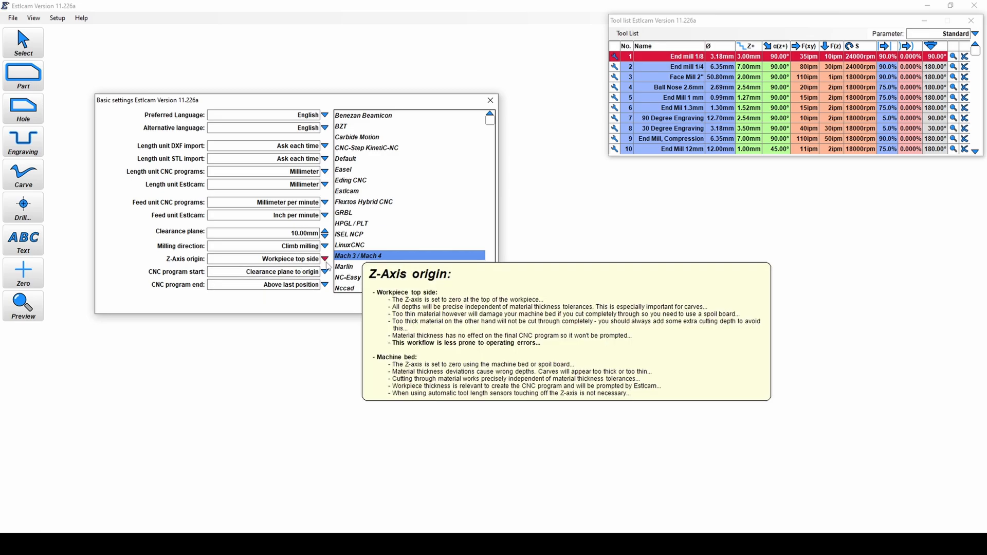
{"action": "left_click", "coordinate": [324, 271]}
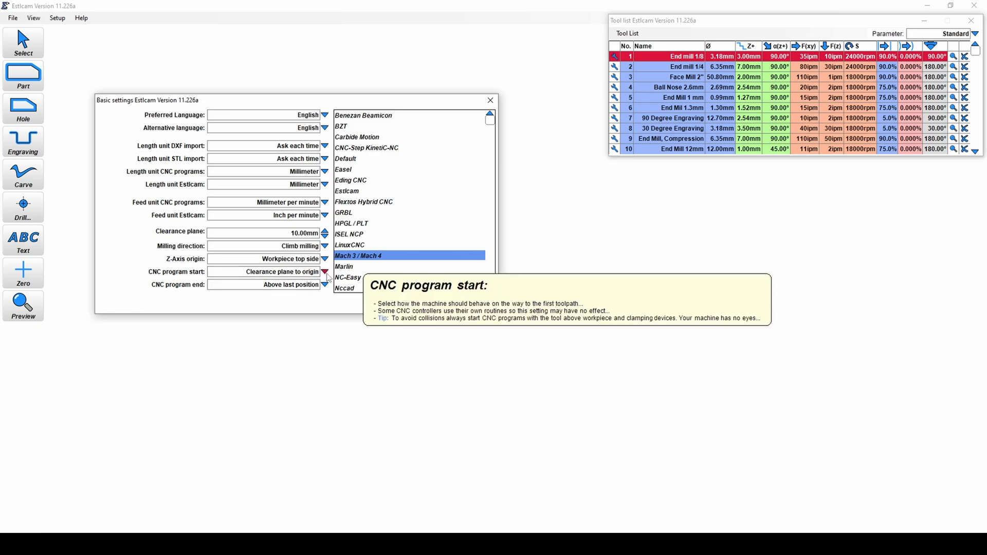
{"action": "mouse_move", "coordinate": [346, 323]}
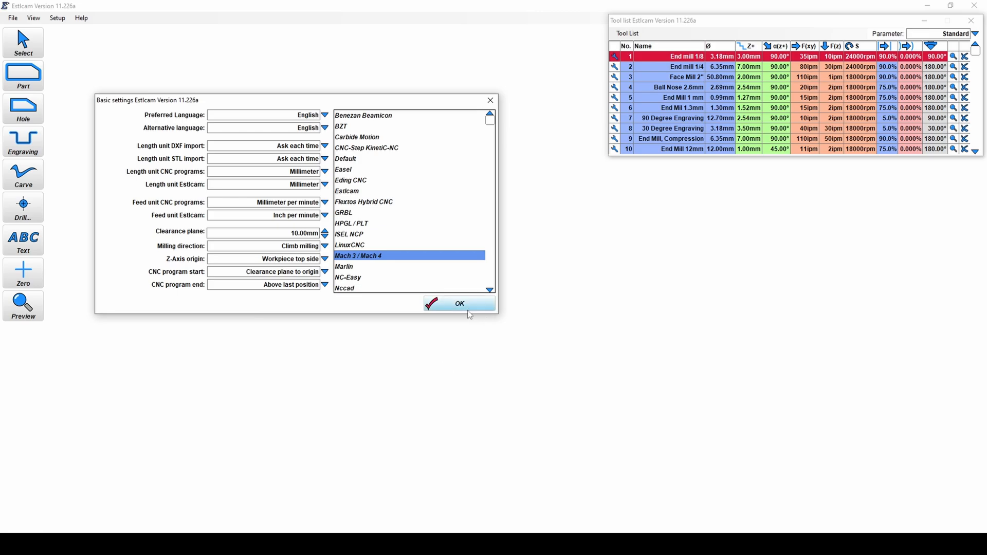
{"action": "left_click", "coordinate": [459, 303]}
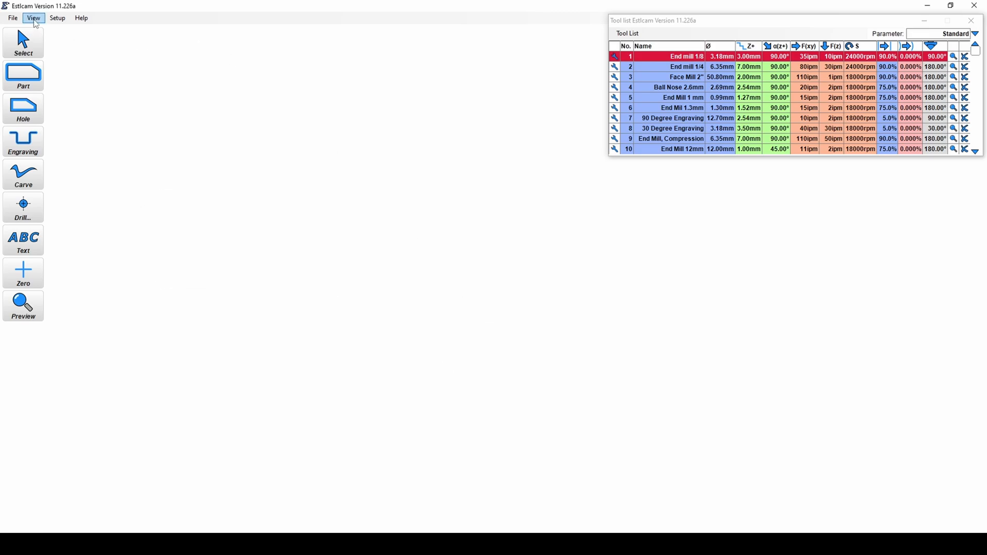
{"action": "left_click", "coordinate": [33, 17]}
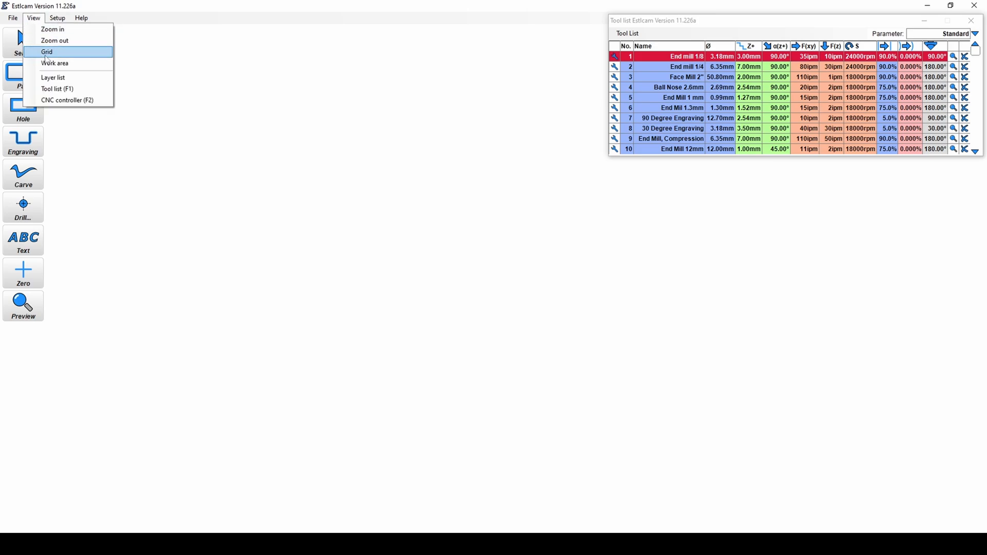
{"action": "left_click", "coordinate": [54, 62]}
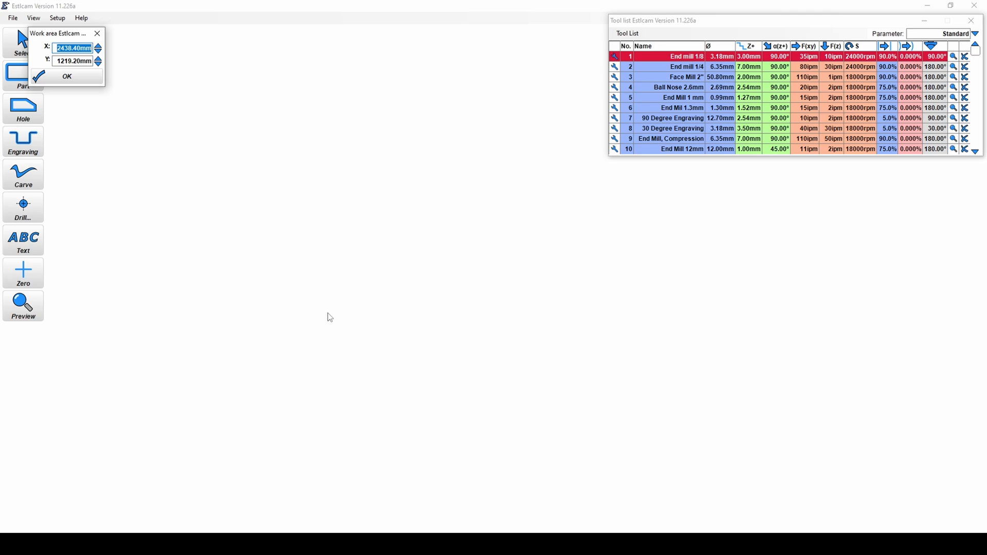
{"action": "mouse_move", "coordinate": [709, 222]}
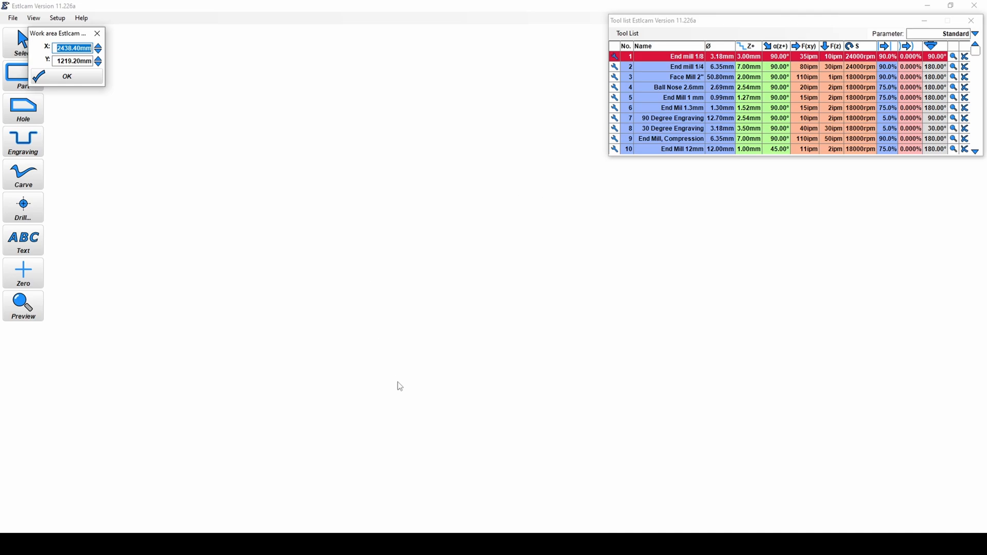
{"action": "mouse_move", "coordinate": [652, 340]}
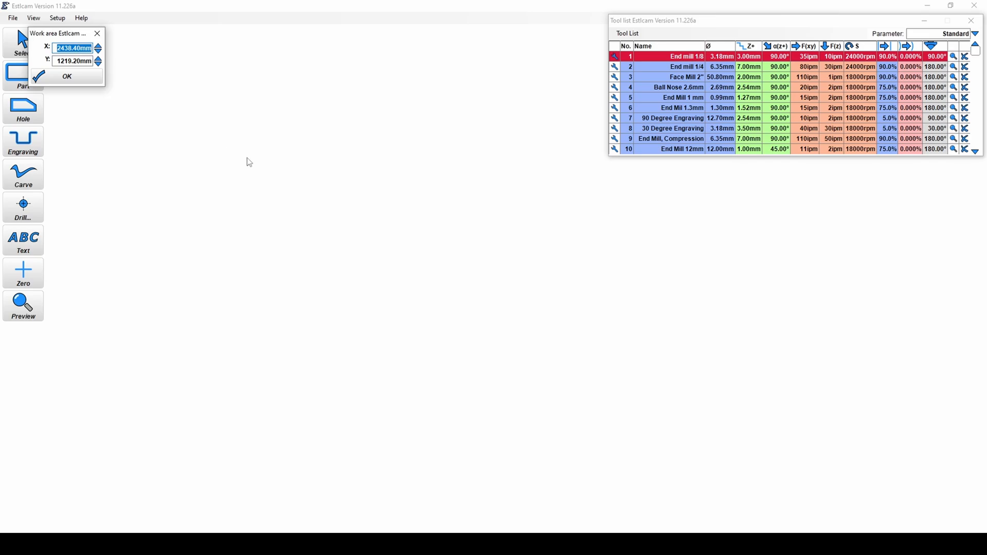
{"action": "mouse_move", "coordinate": [134, 90]}
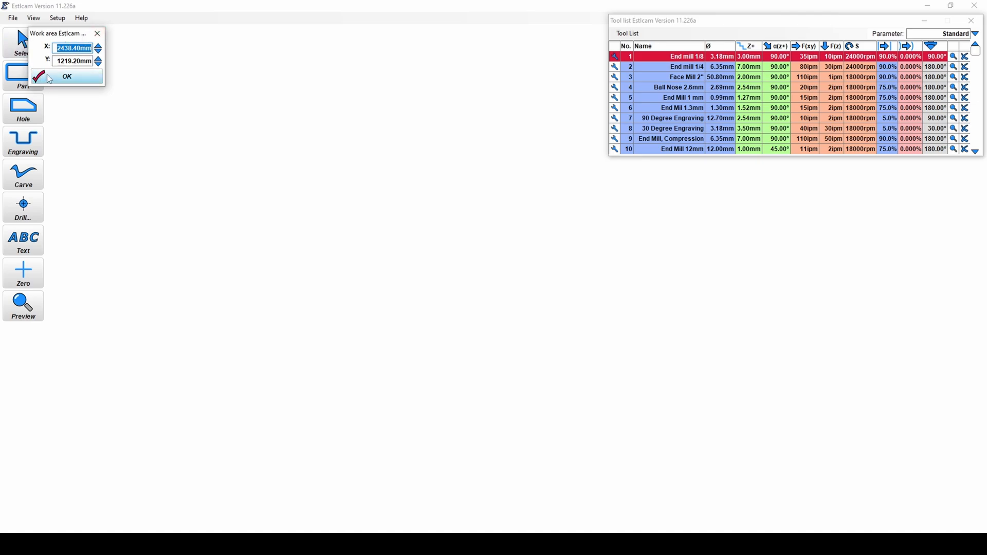
{"action": "left_click", "coordinate": [65, 76]}
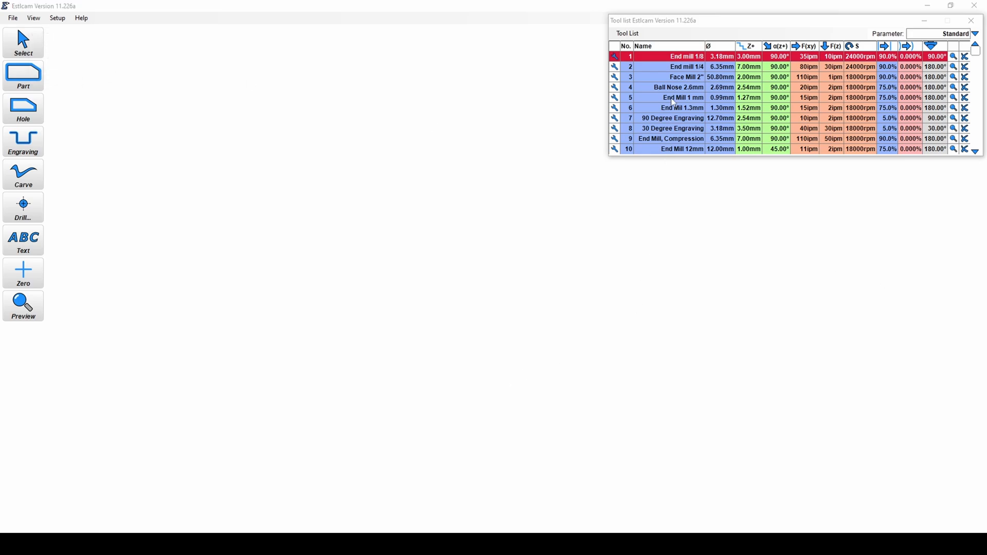
{"action": "mouse_move", "coordinate": [633, 122]}
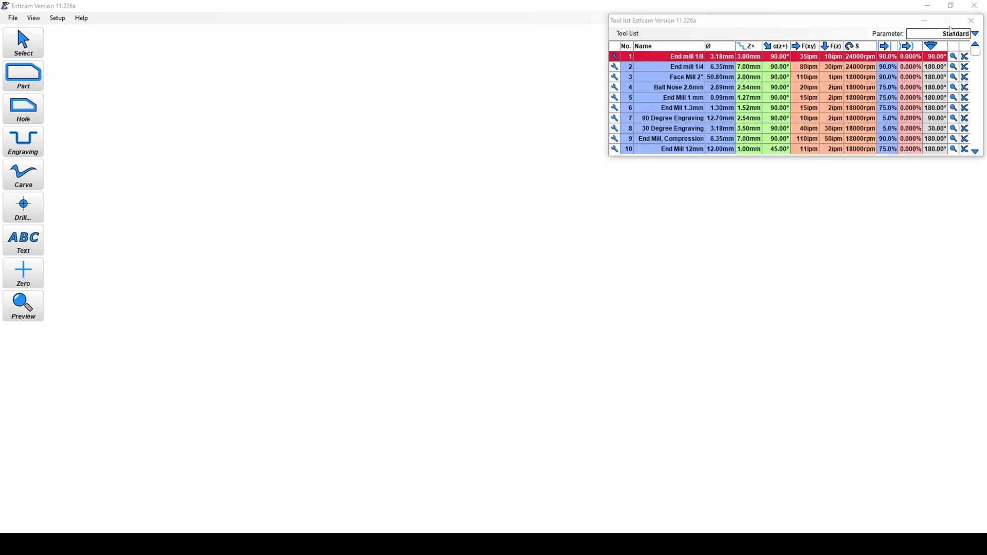
Step: Reopen the tool list from View and make End mill 1/4 the active tool
{"action": "left_click", "coordinate": [970, 21]}
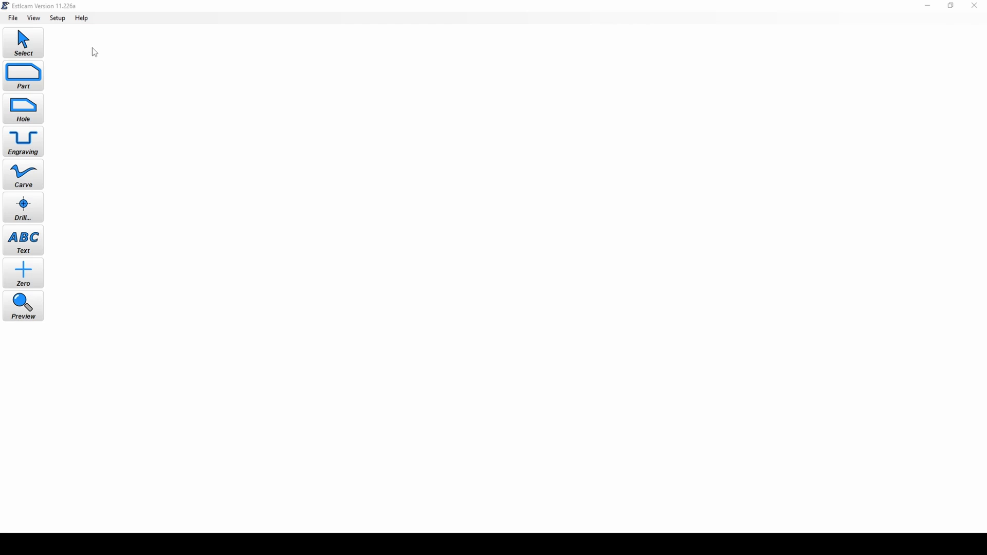
{"action": "left_click", "coordinate": [33, 17]}
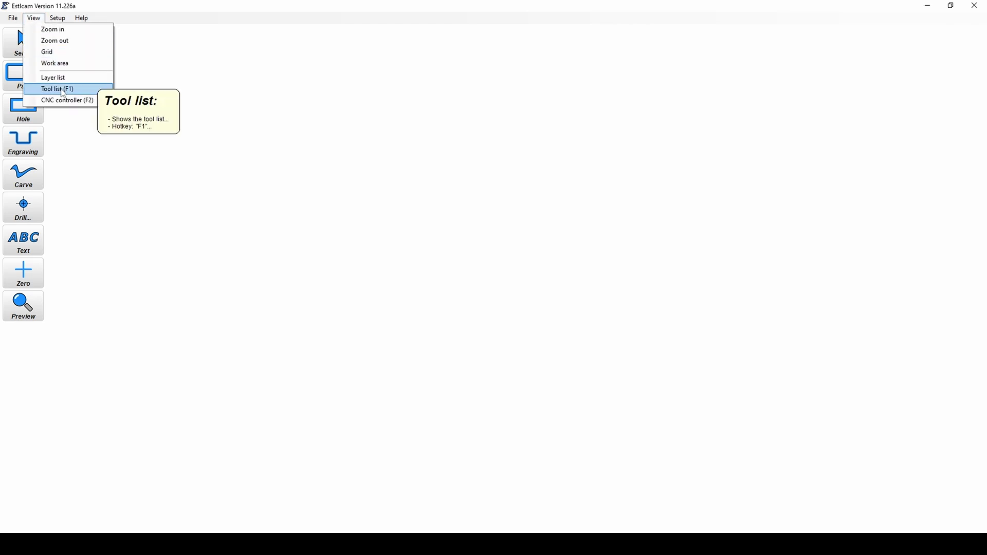
{"action": "left_click", "coordinate": [57, 89]}
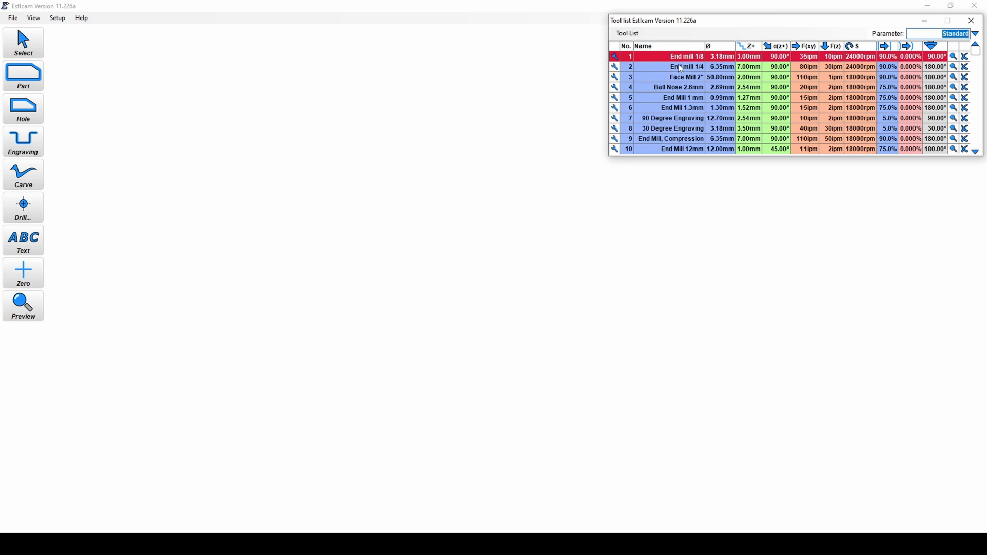
{"action": "mouse_move", "coordinate": [740, 86]}
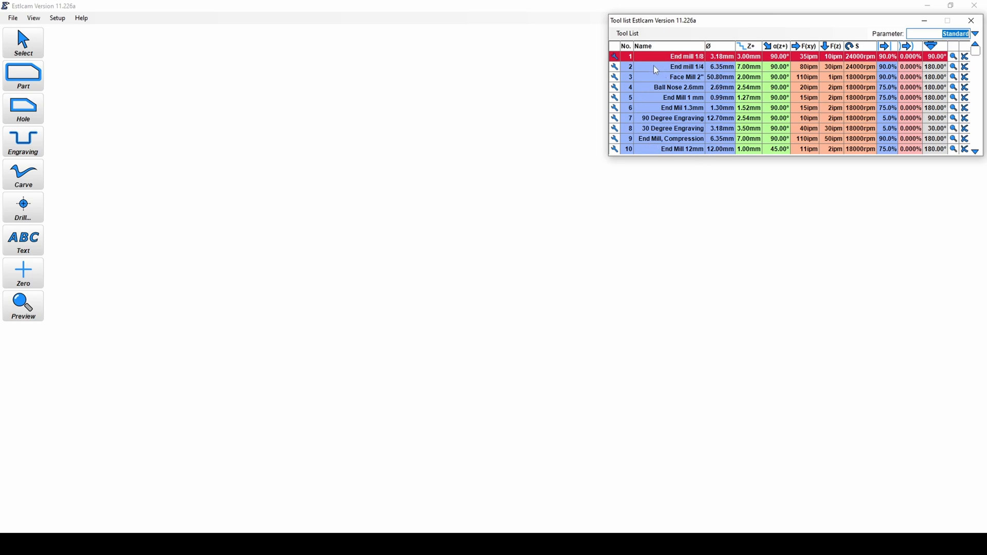
{"action": "double_click", "coordinate": [686, 67]}
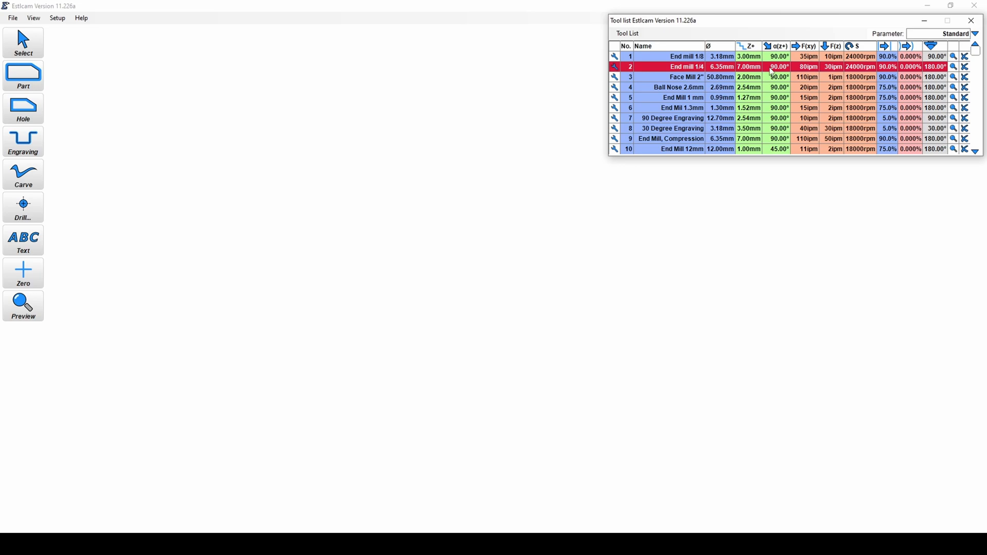
{"action": "mouse_move", "coordinate": [777, 68]}
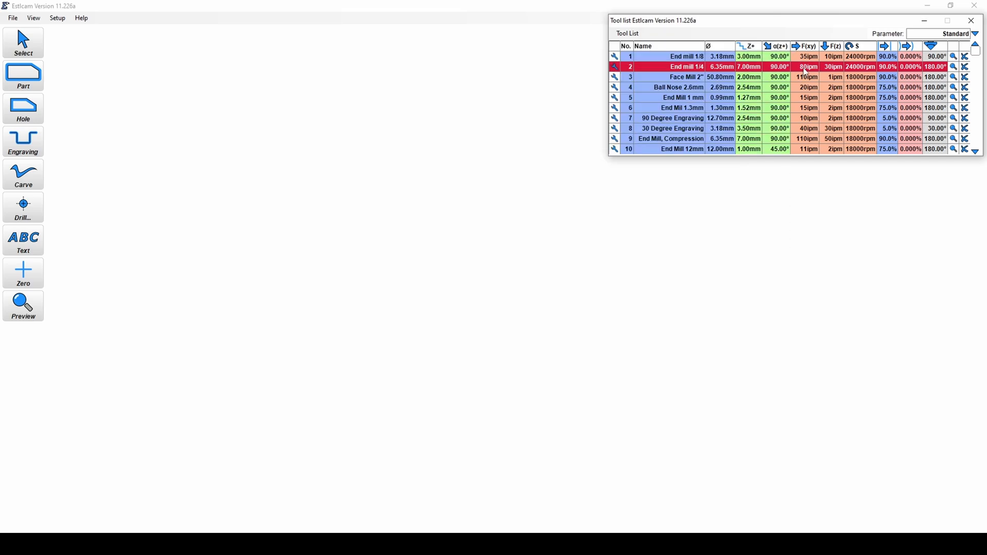
{"action": "mouse_move", "coordinate": [831, 66]}
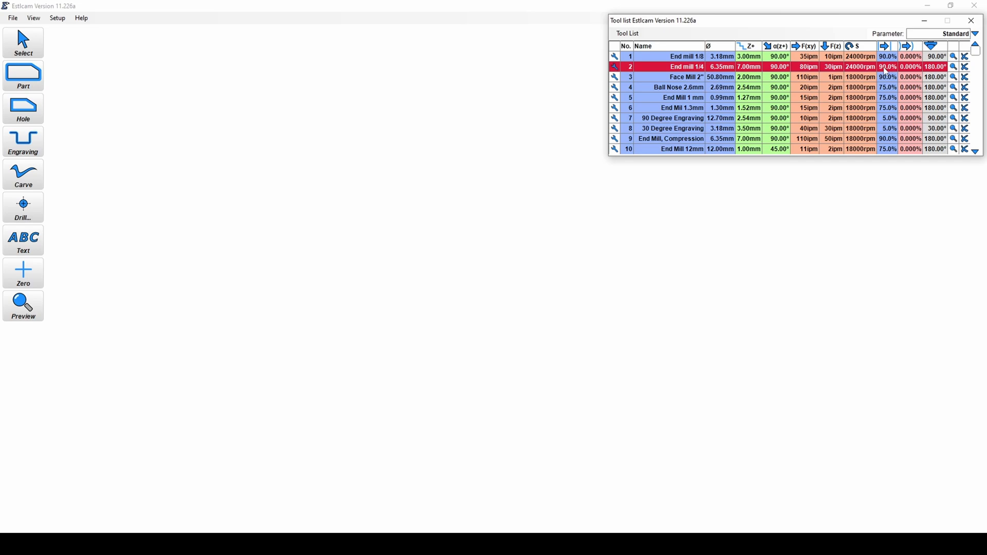
{"action": "mouse_move", "coordinate": [888, 71]}
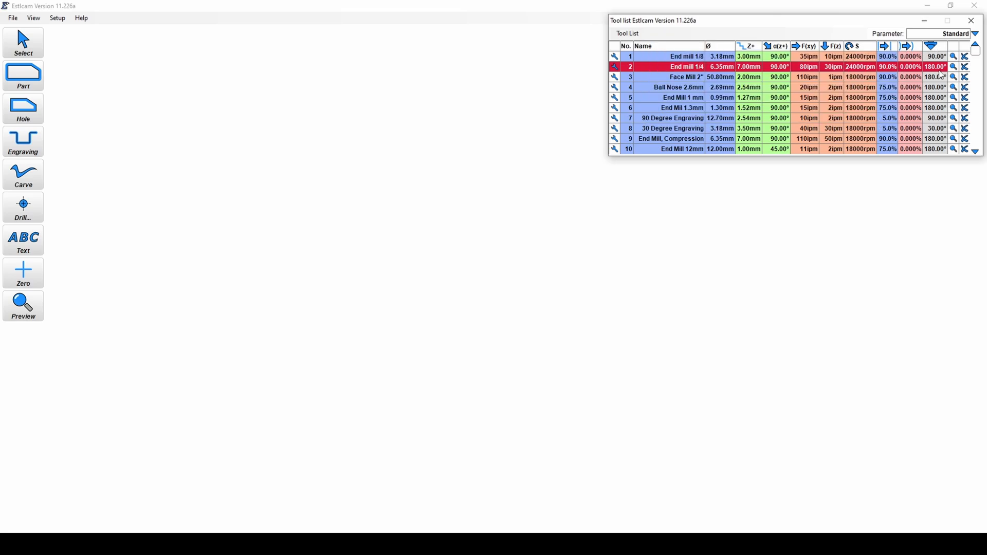
{"action": "mouse_move", "coordinate": [936, 73]}
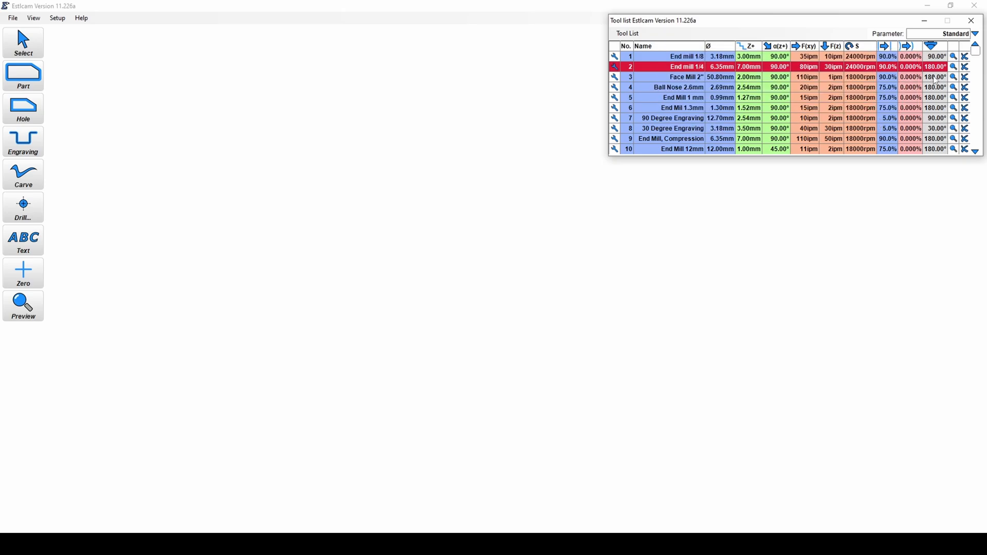
{"action": "mouse_move", "coordinate": [768, 129]}
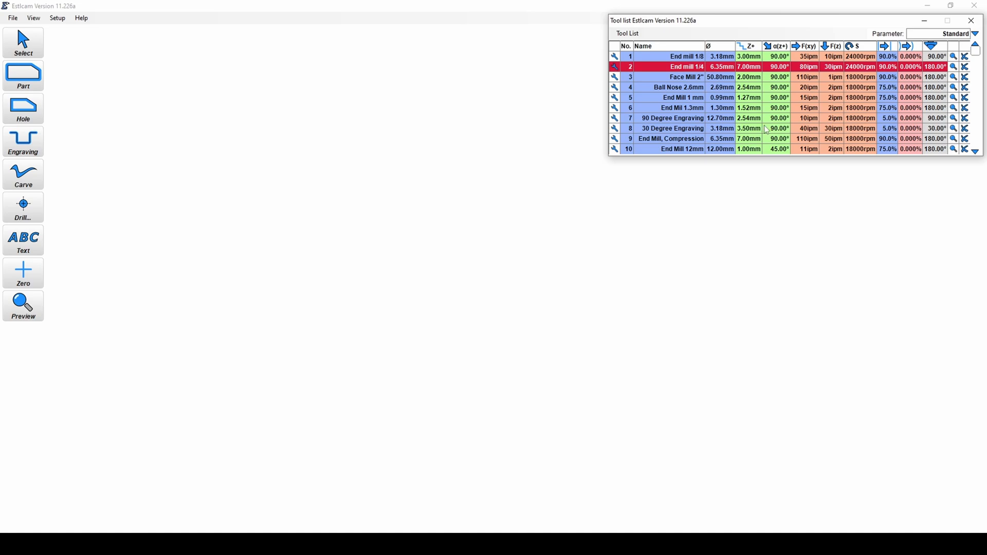
{"action": "mouse_move", "coordinate": [24, 29]}
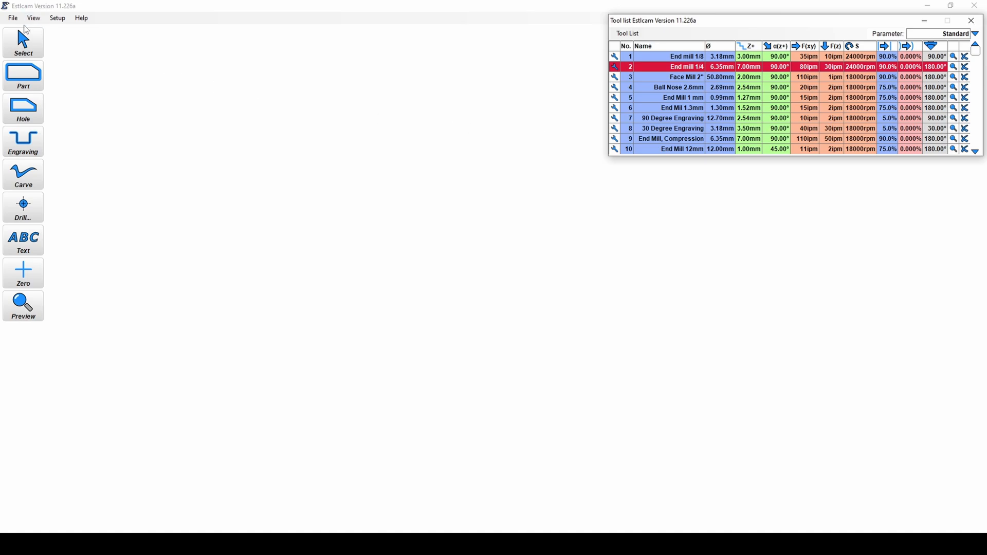
Step: Choose Boom Drawing.dxf from the desktop via File > Open
{"action": "left_click", "coordinate": [12, 17]}
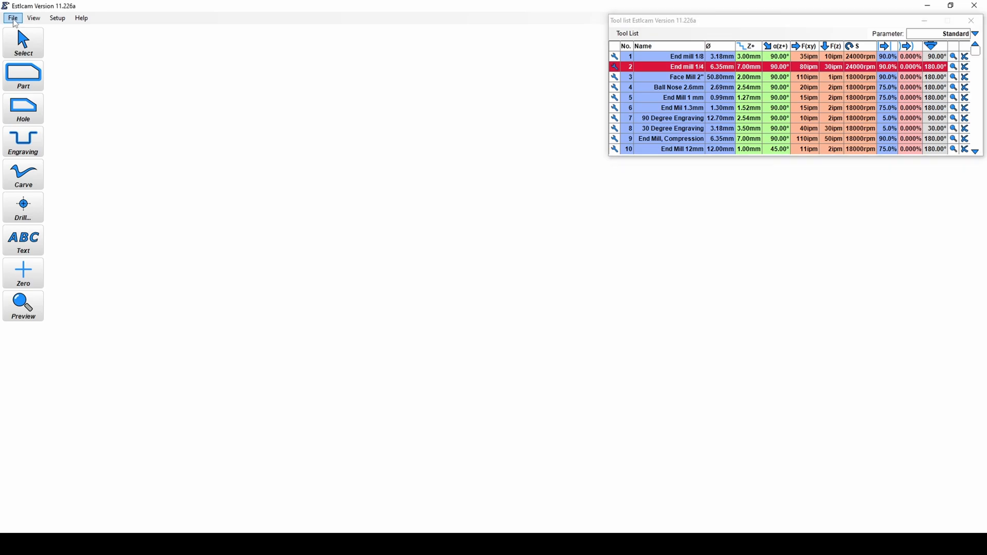
{"action": "left_click", "coordinate": [12, 17]}
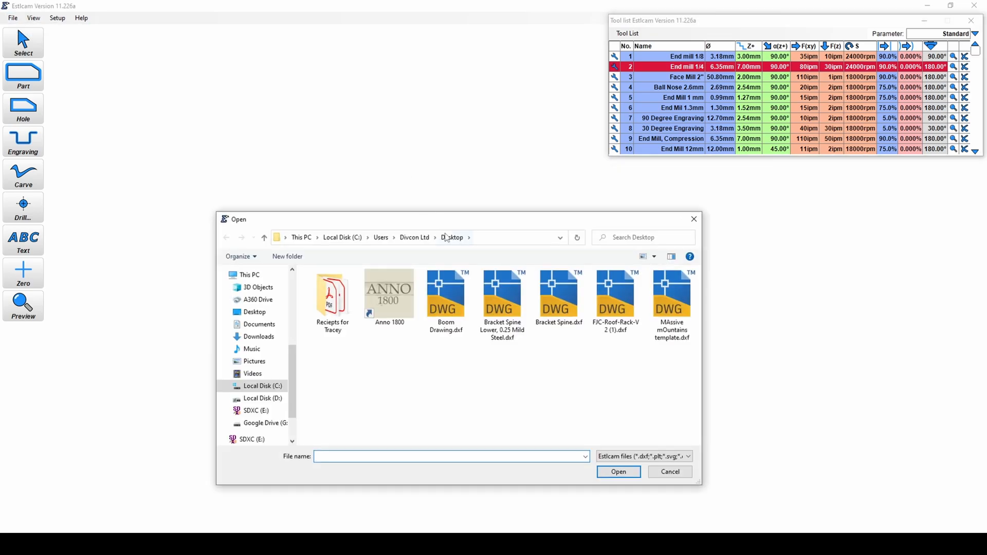
{"action": "left_click", "coordinate": [445, 296]}
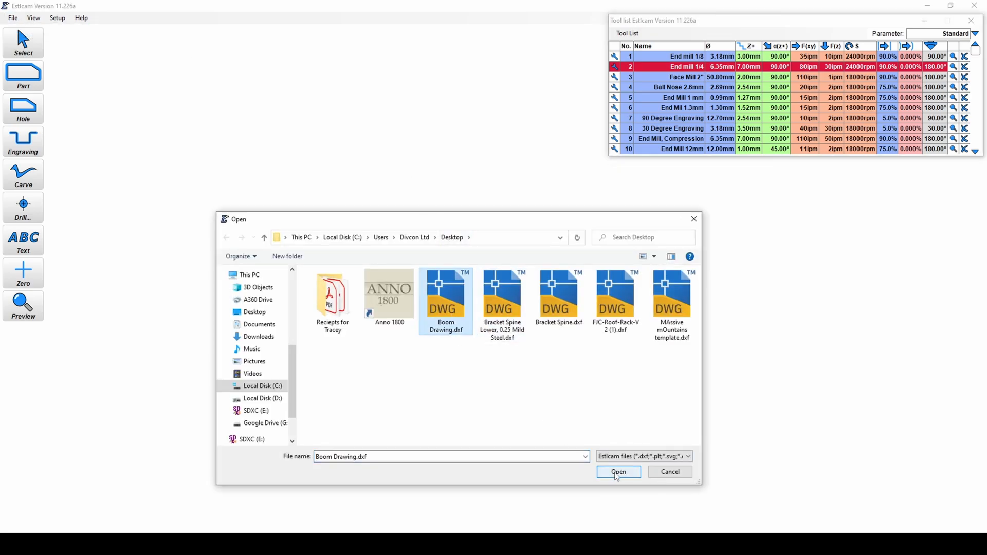
{"action": "left_click", "coordinate": [618, 472]}
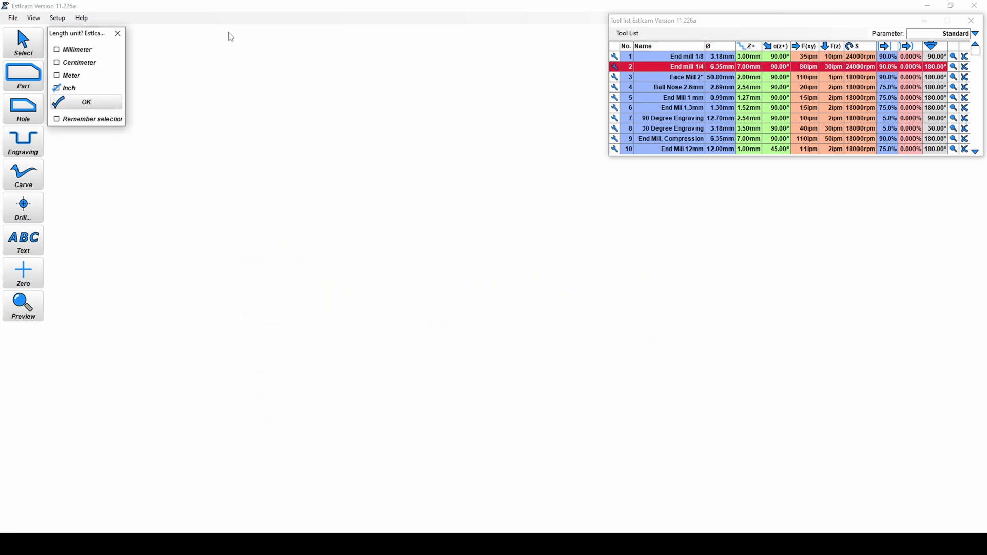
{"action": "mouse_move", "coordinate": [98, 155]}
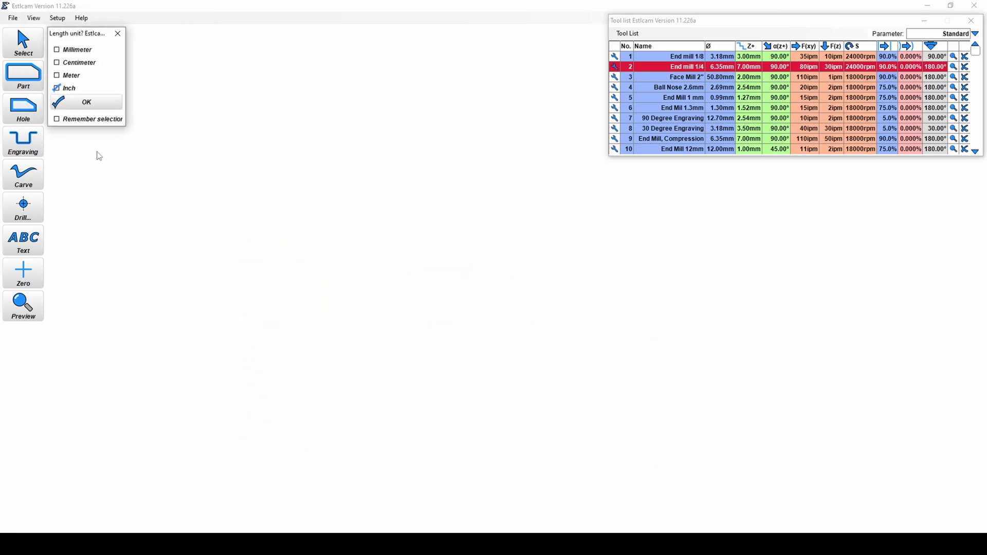
{"action": "mouse_move", "coordinate": [130, 137]}
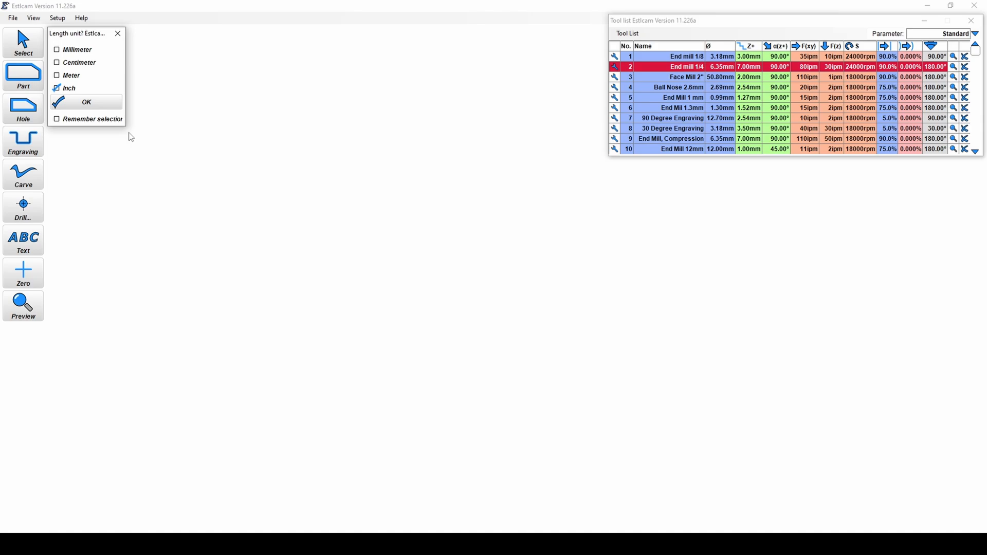
{"action": "mouse_move", "coordinate": [136, 33]}
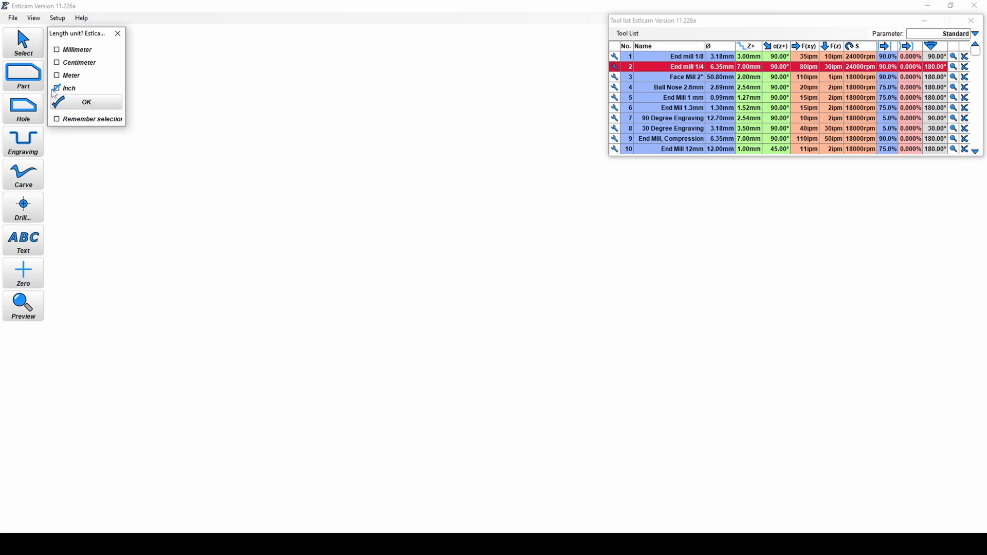
Step: Confirm Inch as the length unit so the boom parts import into the work area
{"action": "left_click", "coordinate": [87, 101]}
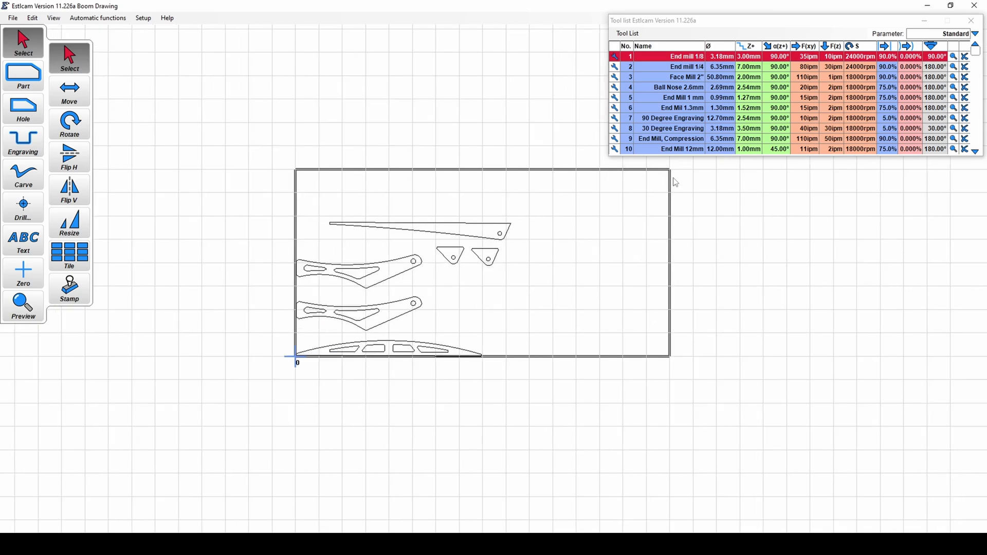
{"action": "mouse_move", "coordinate": [515, 203]}
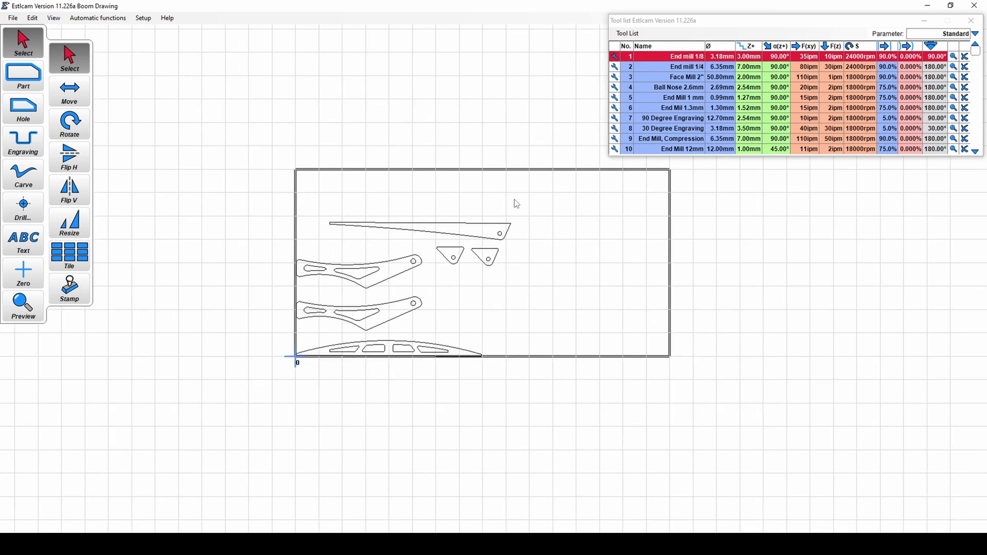
{"action": "mouse_move", "coordinate": [554, 362]}
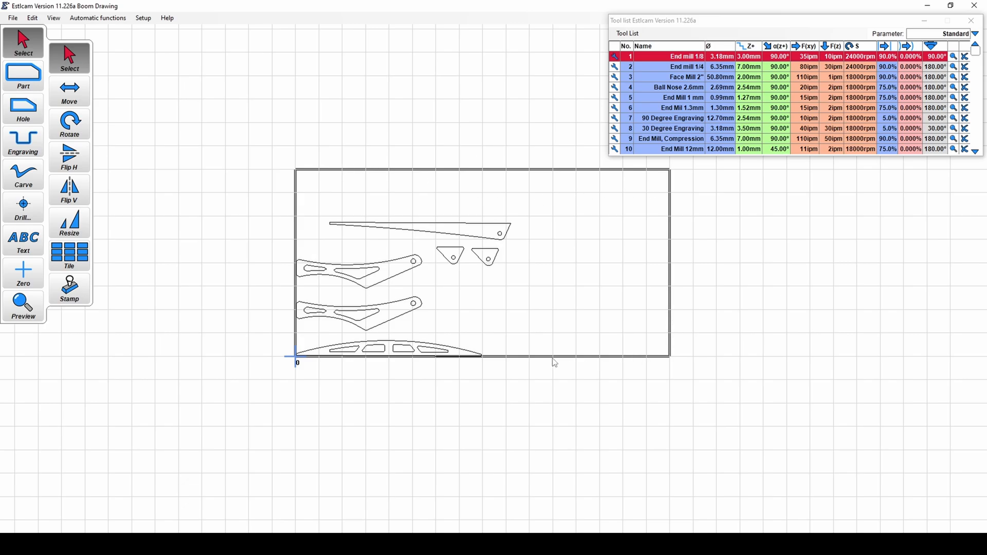
{"action": "mouse_move", "coordinate": [474, 178]}
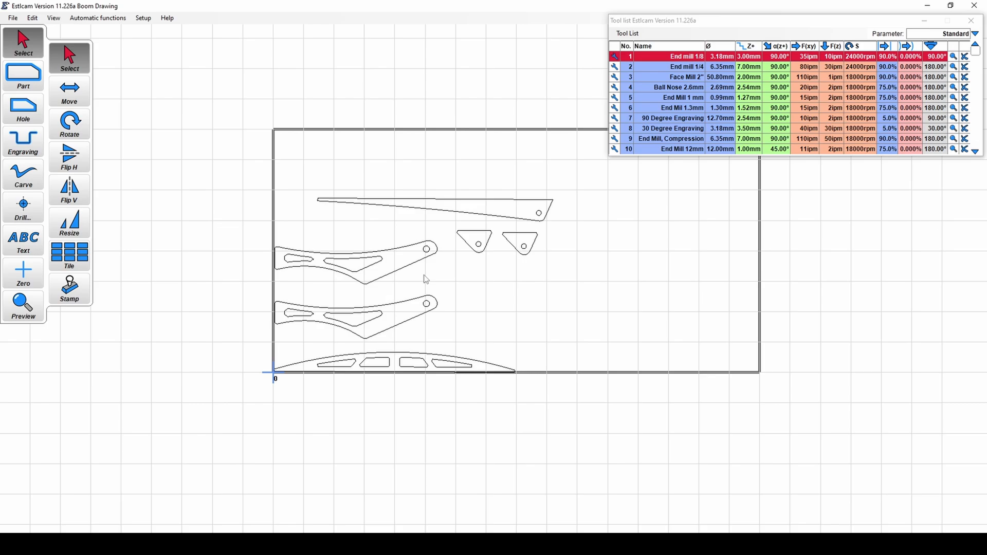
{"action": "mouse_move", "coordinate": [647, 369]}
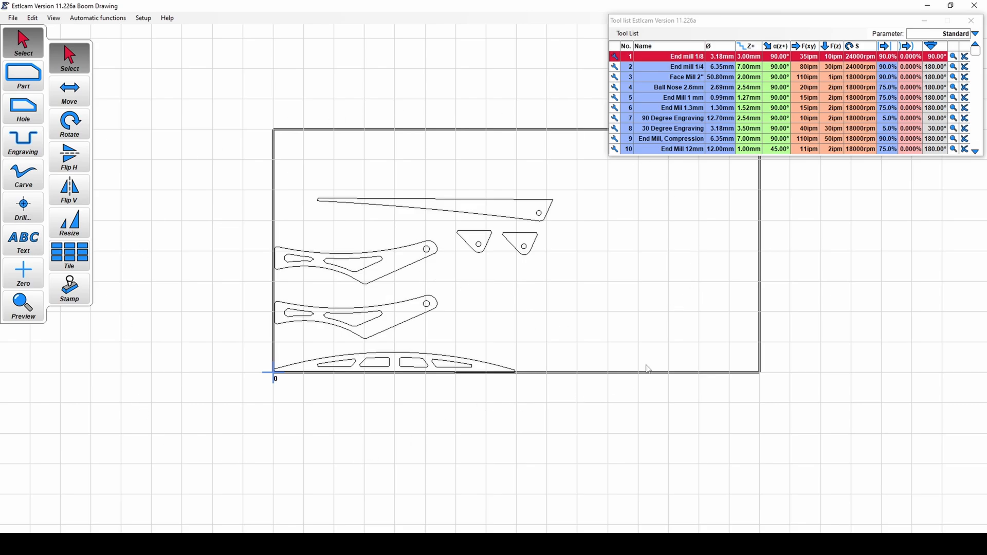
{"action": "mouse_move", "coordinate": [653, 328]}
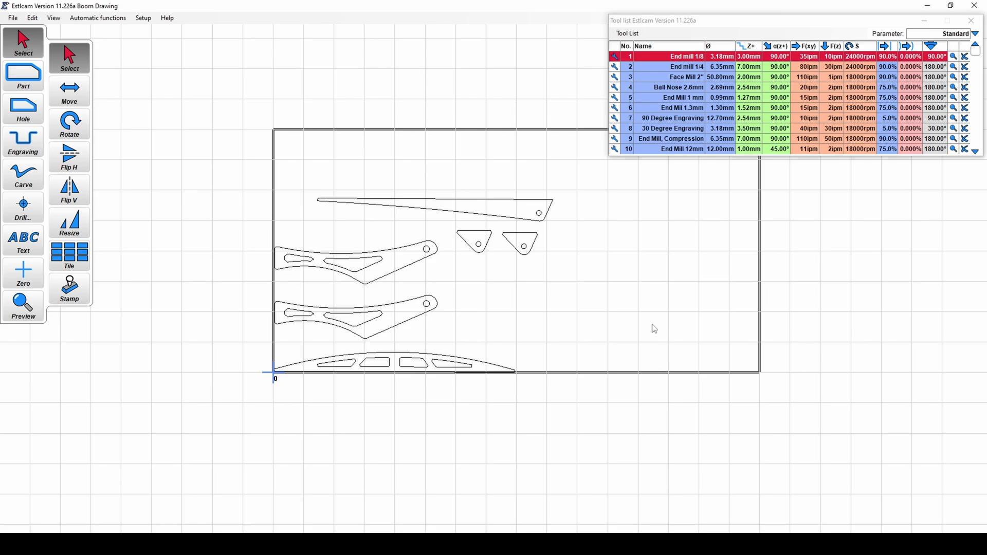
{"action": "mouse_move", "coordinate": [98, 87]}
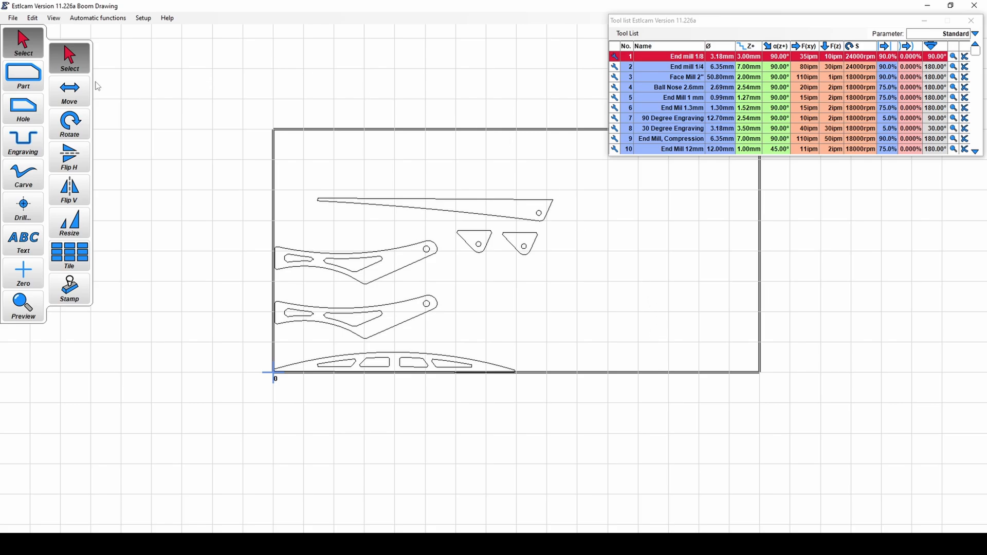
{"action": "mouse_move", "coordinate": [154, 62]}
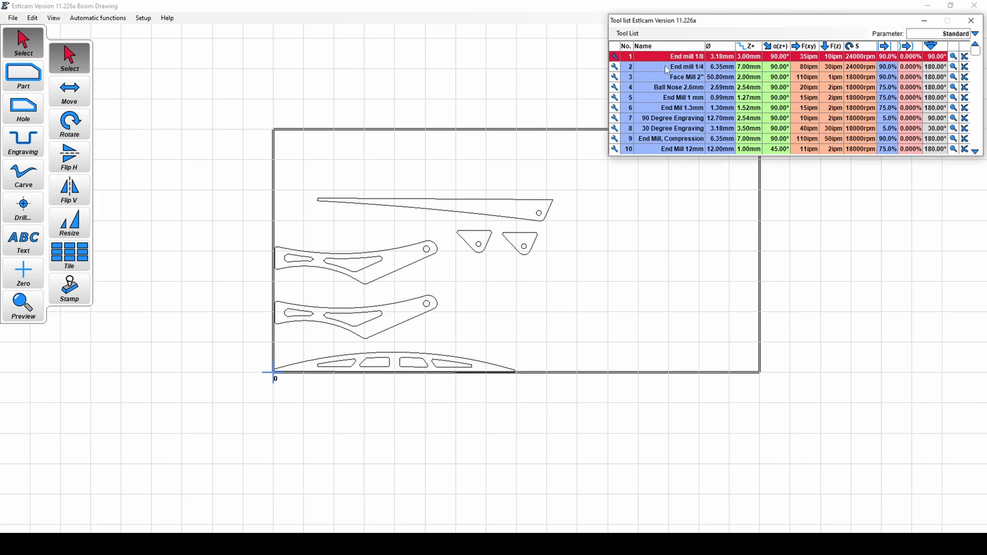
Step: Select row 2, End mill 1/4 (6.35 mm), as the active cutting tool
{"action": "left_click", "coordinate": [680, 67]}
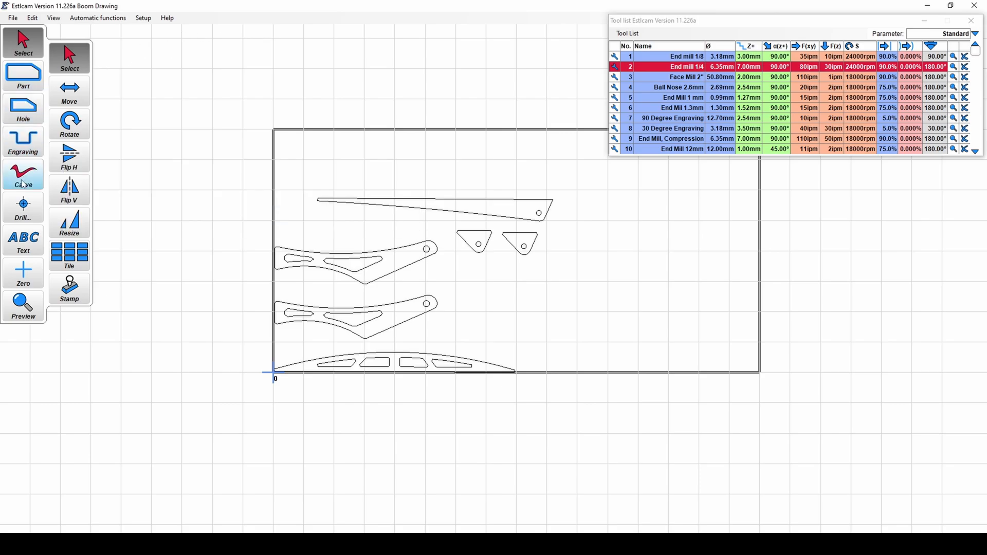
{"action": "mouse_move", "coordinate": [229, 169]}
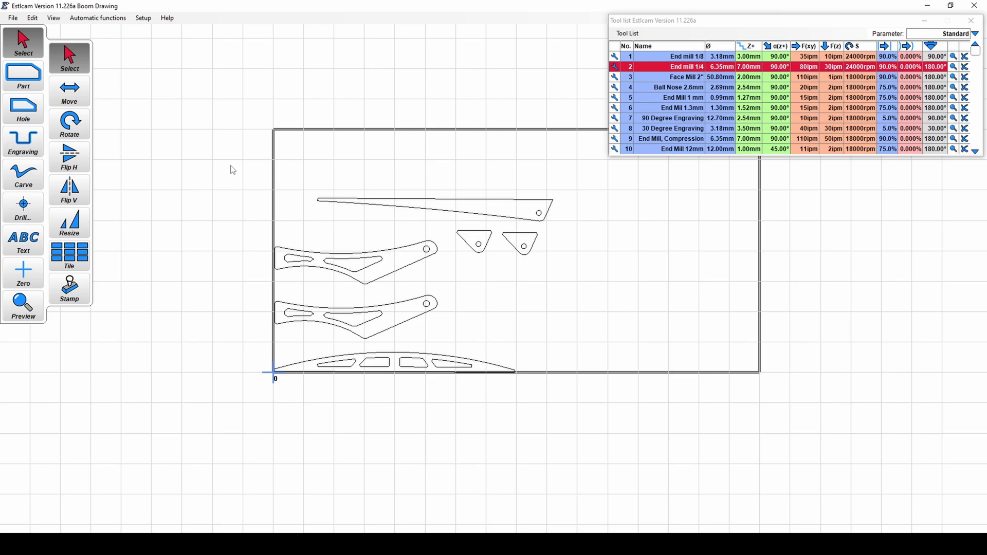
{"action": "mouse_move", "coordinate": [301, 161]}
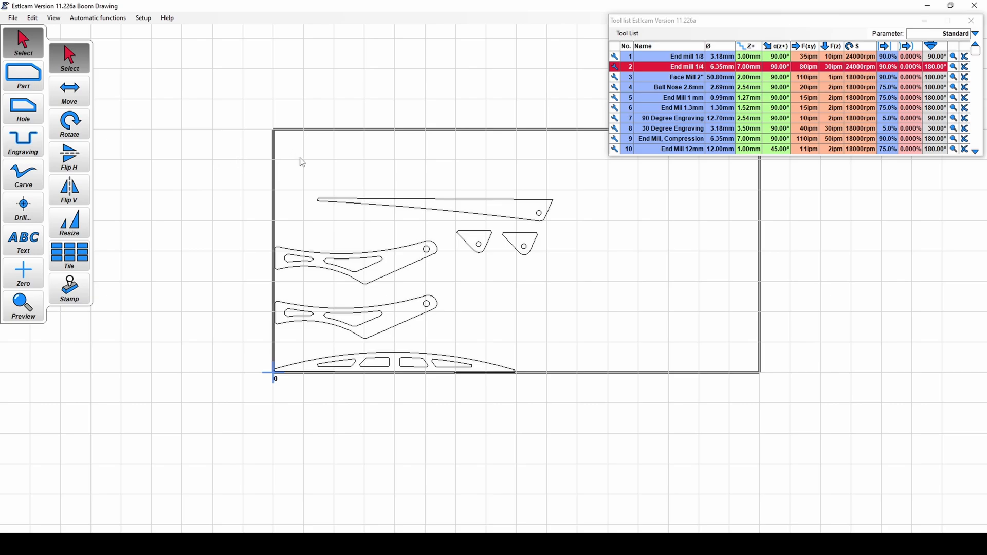
{"action": "mouse_move", "coordinate": [24, 75]}
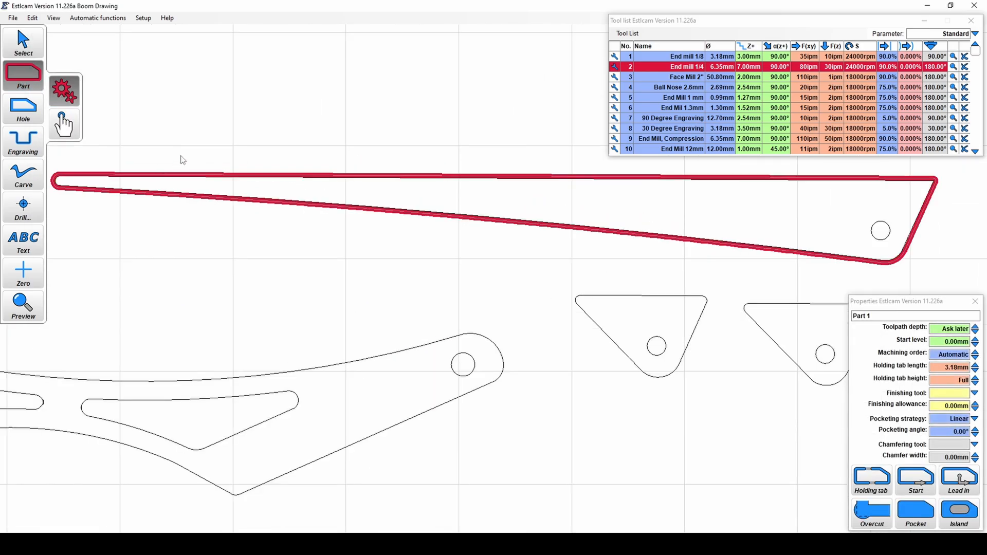
{"action": "mouse_move", "coordinate": [456, 230]}
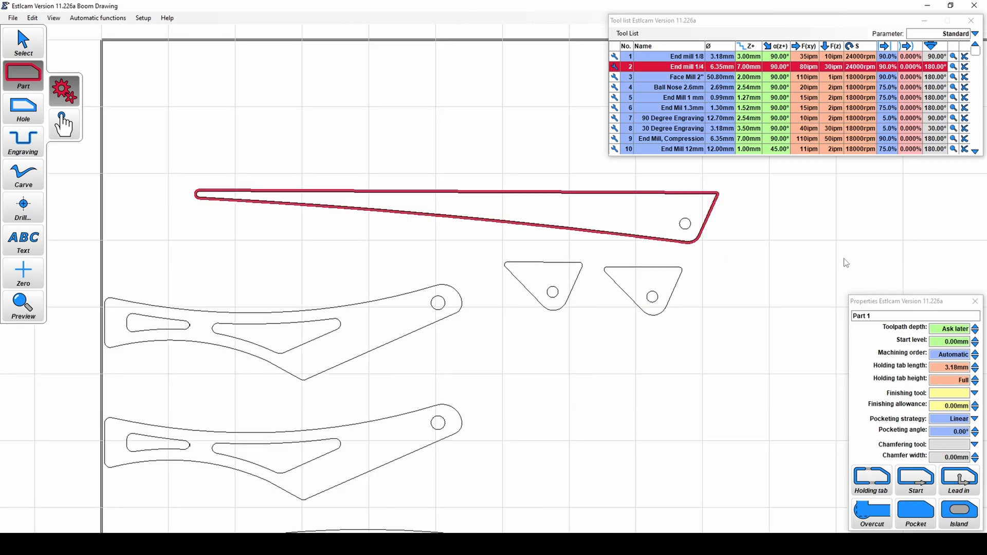
{"action": "mouse_move", "coordinate": [819, 334]}
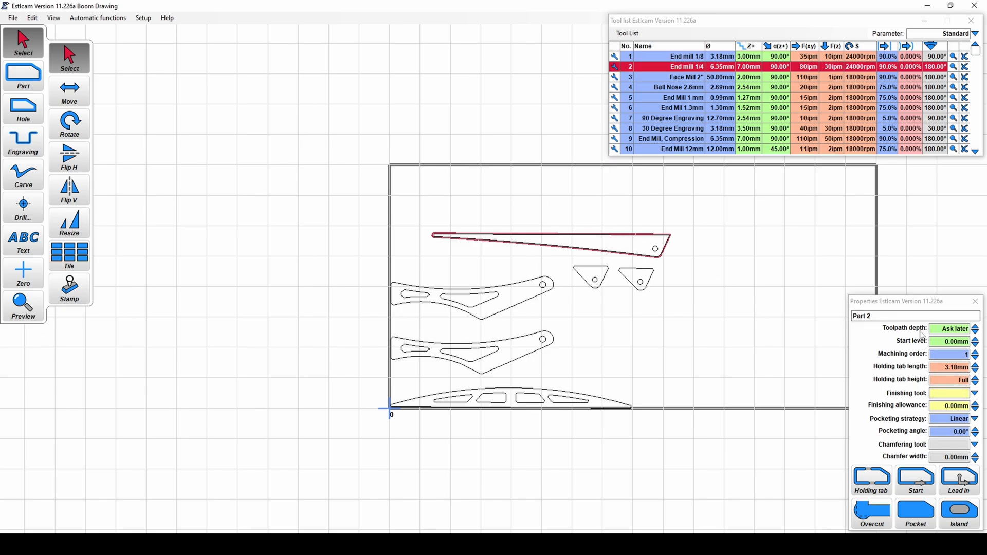
Step: Set Part 2's toolpath depth to 4.00 mm in its Properties
{"action": "left_click", "coordinate": [938, 328]}
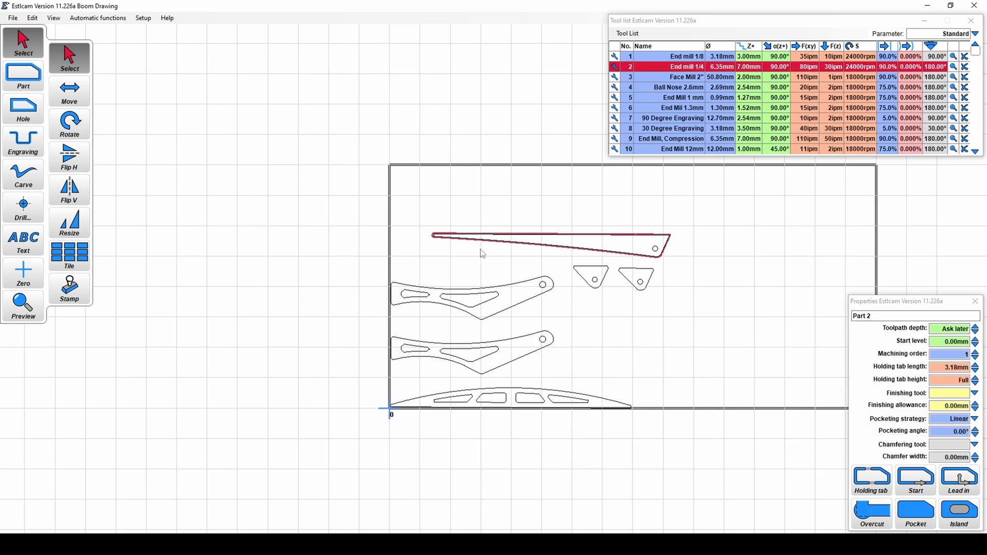
{"action": "mouse_move", "coordinate": [454, 460]}
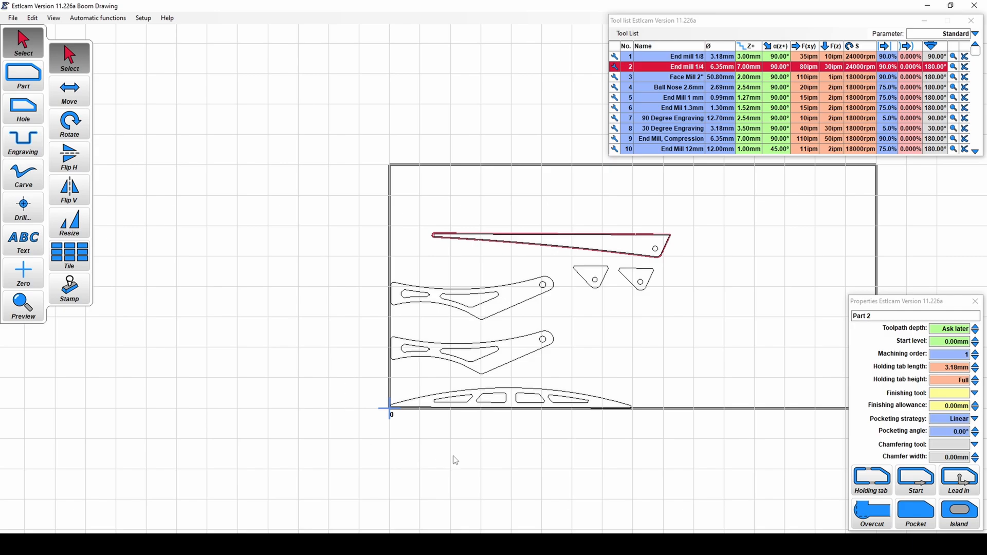
{"action": "mouse_move", "coordinate": [657, 333]}
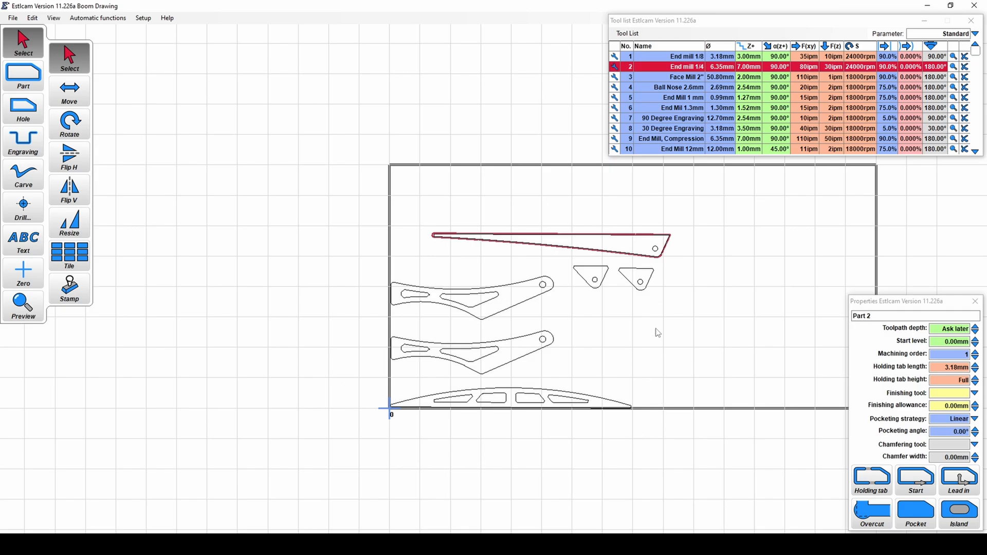
{"action": "mouse_move", "coordinate": [664, 326]}
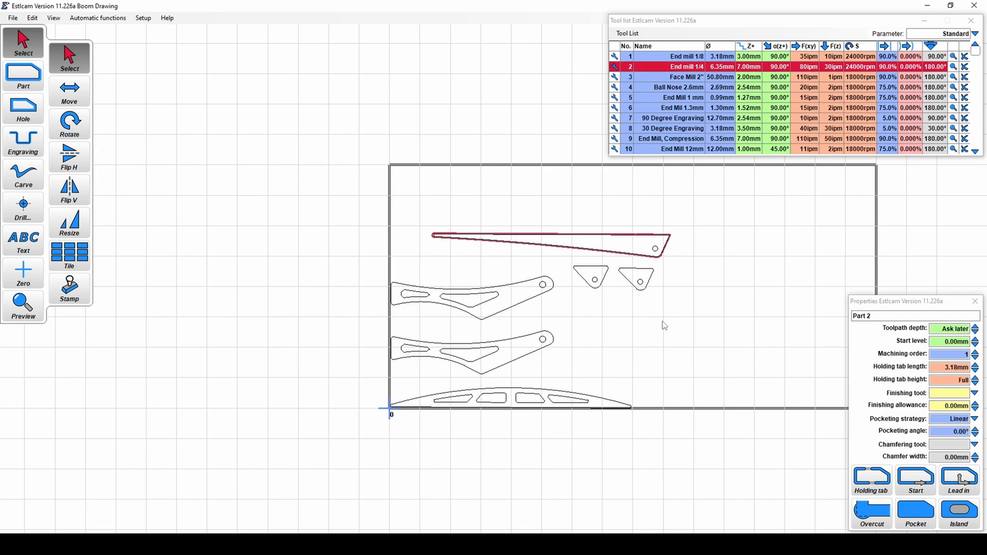
{"action": "mouse_move", "coordinate": [510, 200]}
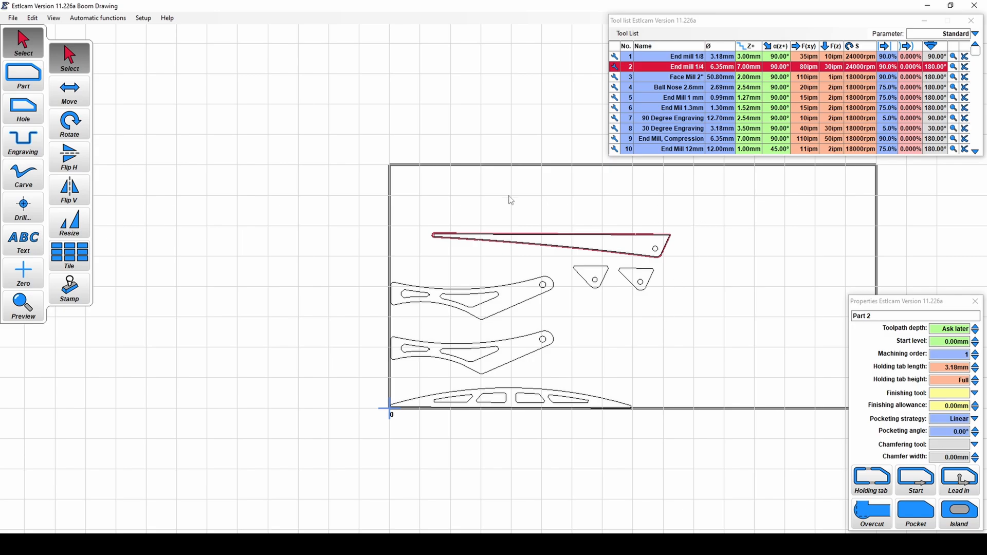
{"action": "mouse_move", "coordinate": [910, 339]}
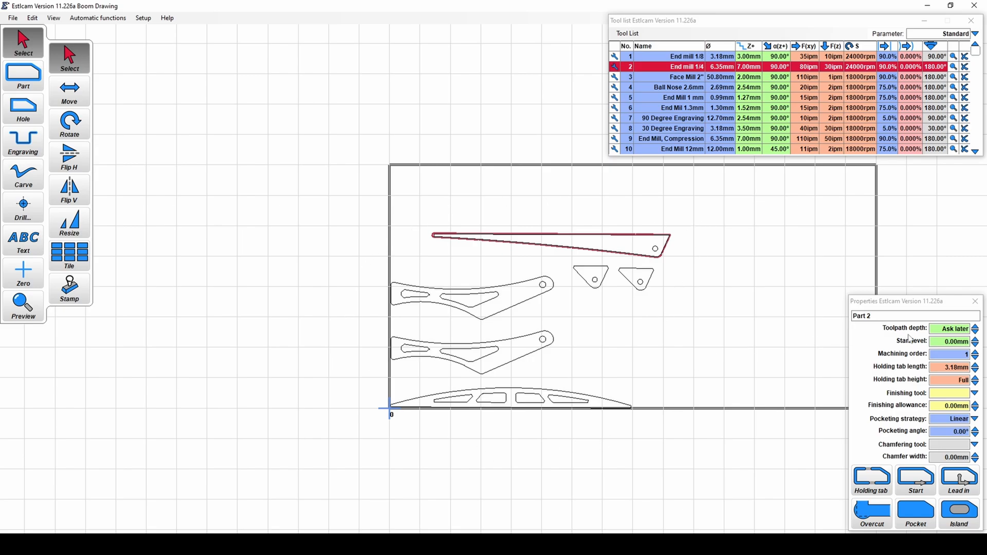
{"action": "mouse_move", "coordinate": [954, 328]}
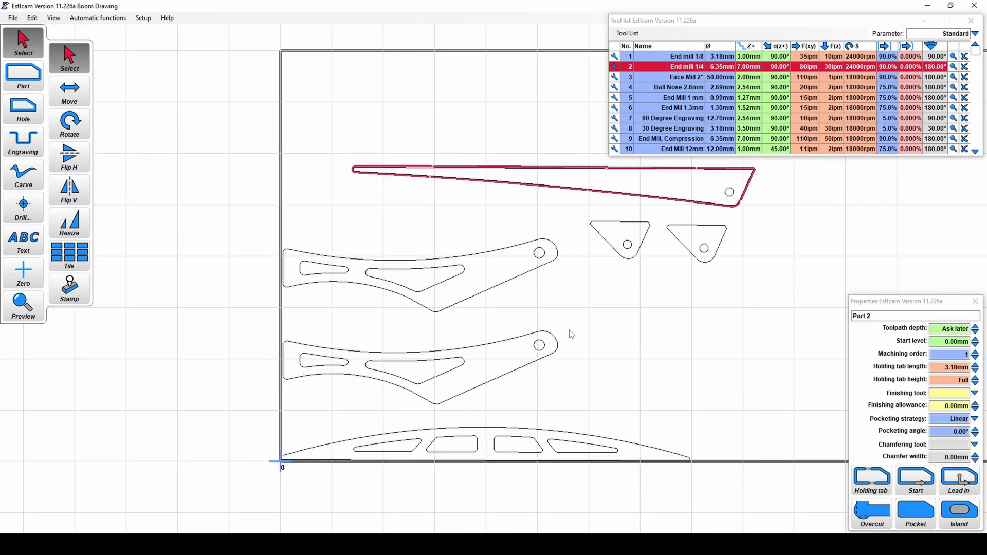
{"action": "mouse_move", "coordinate": [533, 258]}
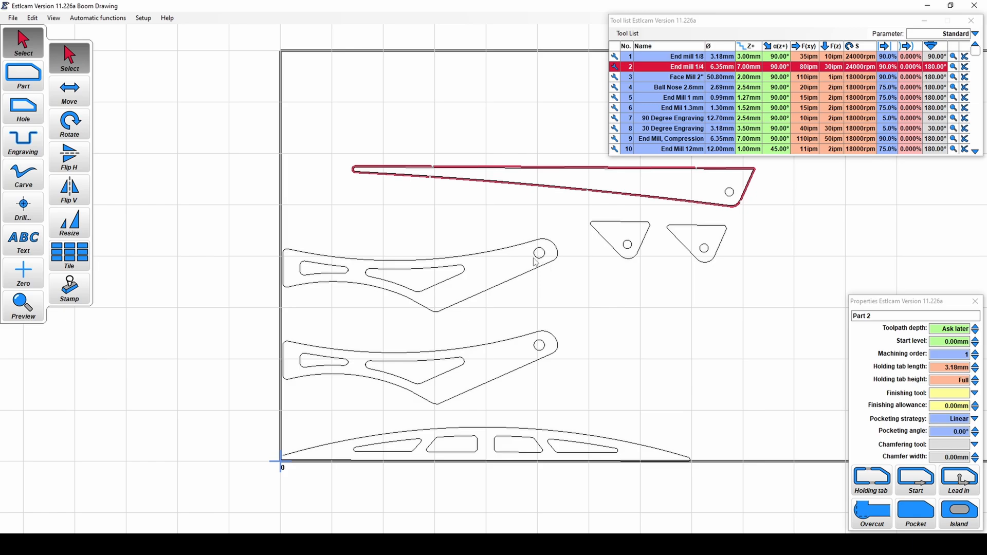
{"action": "mouse_move", "coordinate": [746, 244]}
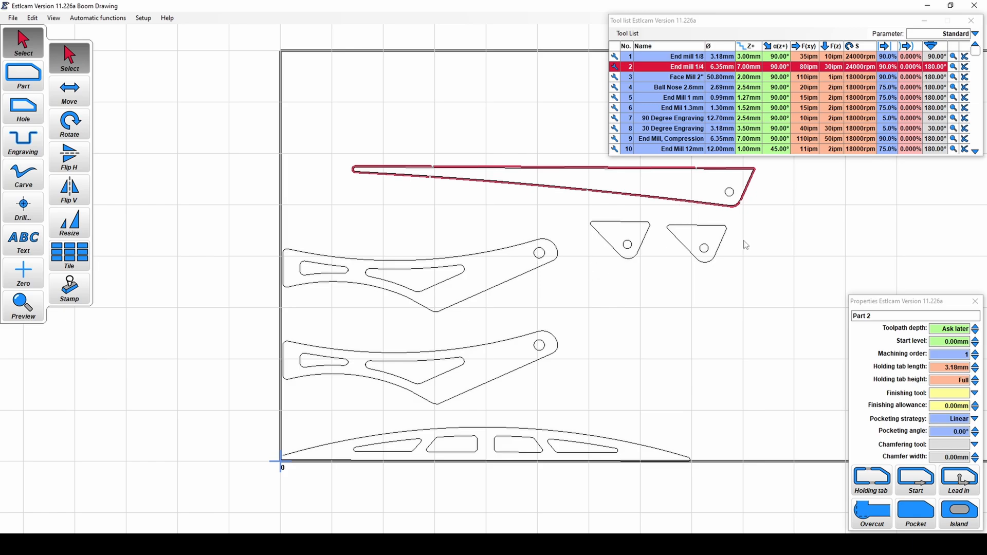
{"action": "left_click", "coordinate": [952, 328]}
{"action": "type", "text": "4"}
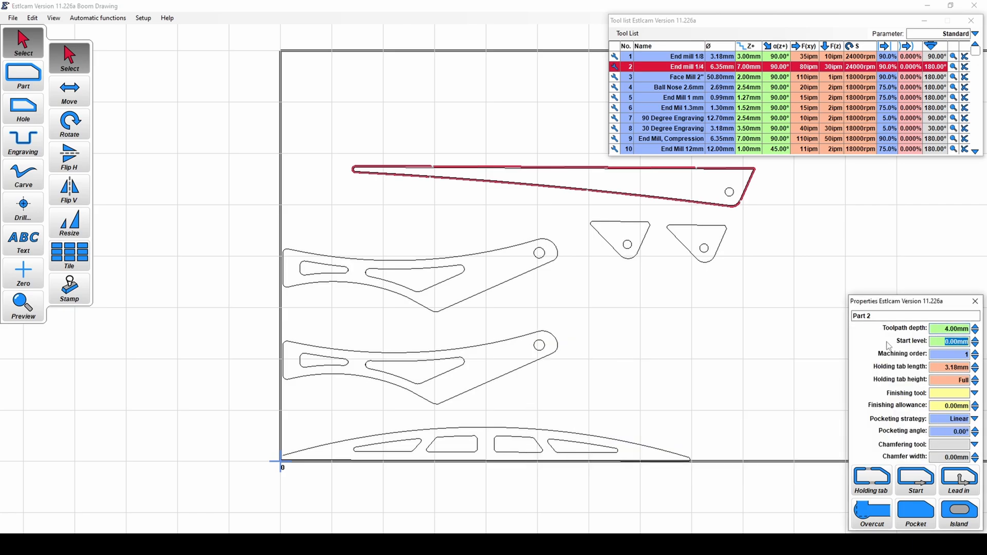
{"action": "mouse_move", "coordinate": [954, 341]}
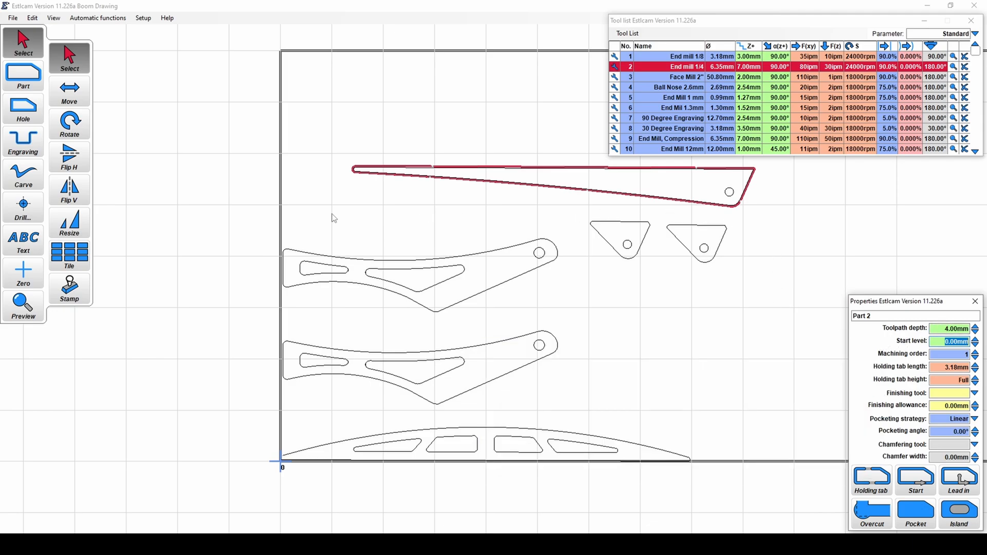
{"action": "mouse_move", "coordinate": [714, 361]}
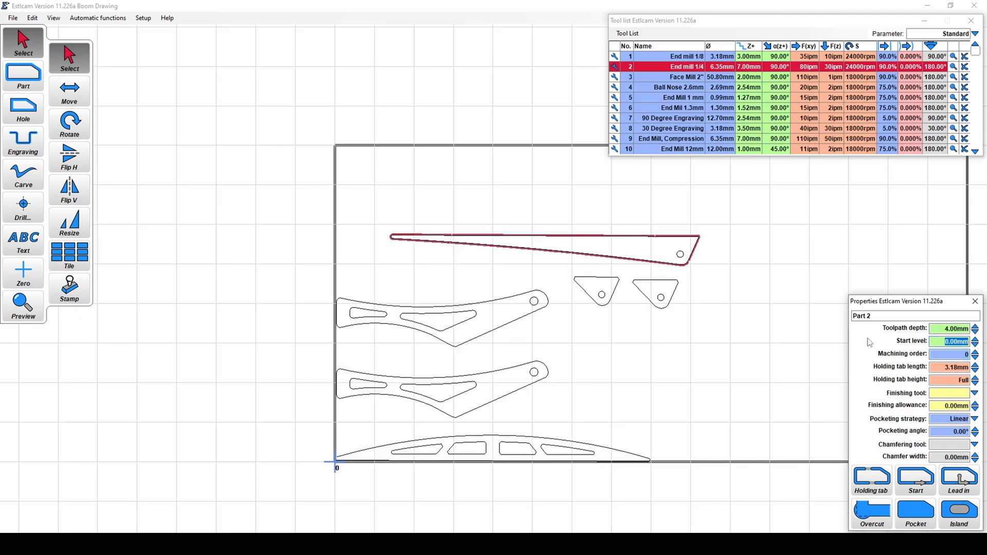
{"action": "mouse_move", "coordinate": [901, 353]}
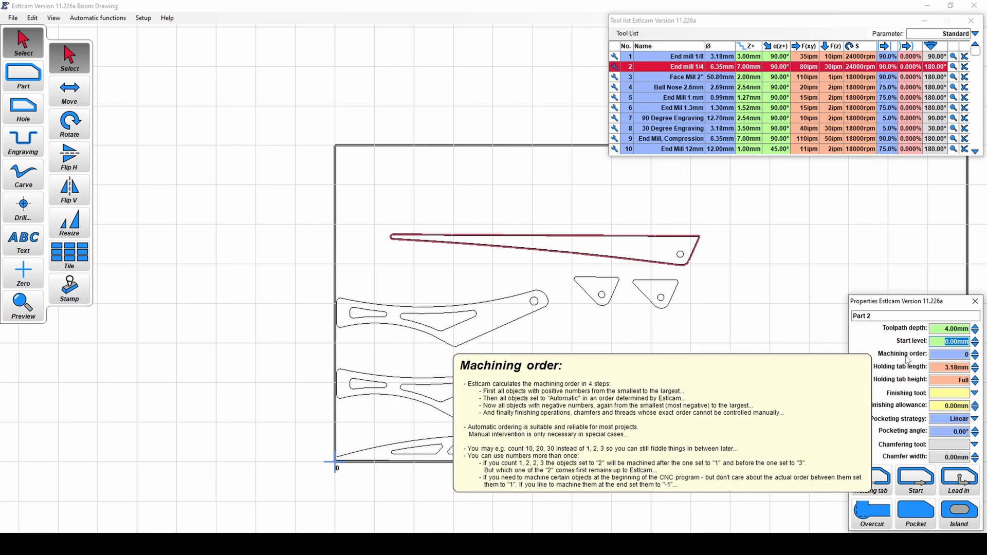
{"action": "mouse_move", "coordinate": [330, 213]}
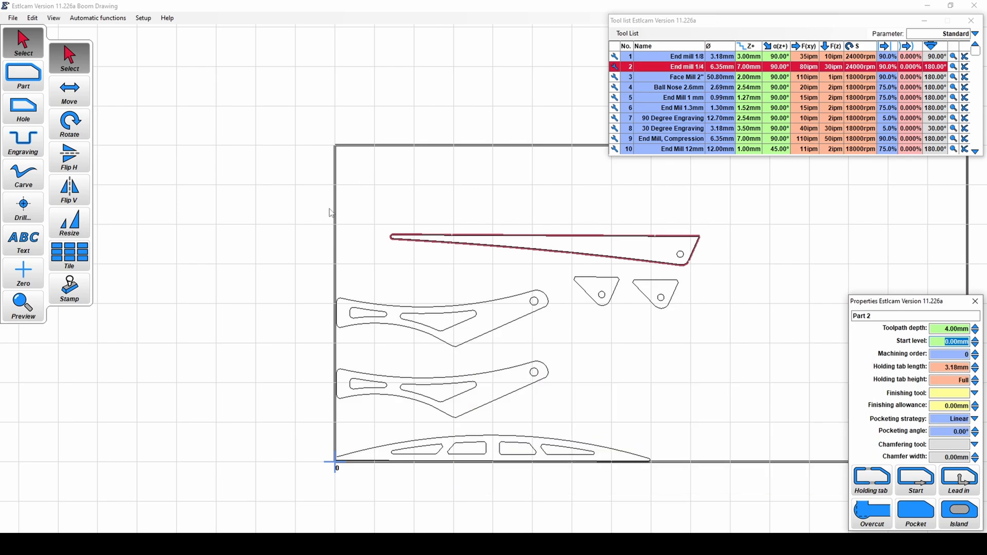
{"action": "mouse_move", "coordinate": [636, 299]}
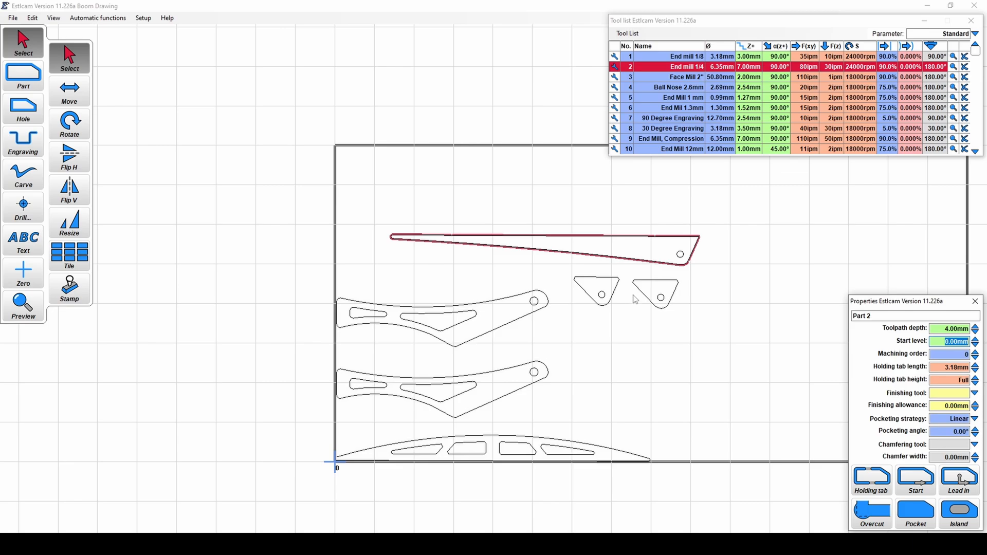
{"action": "mouse_move", "coordinate": [678, 316]}
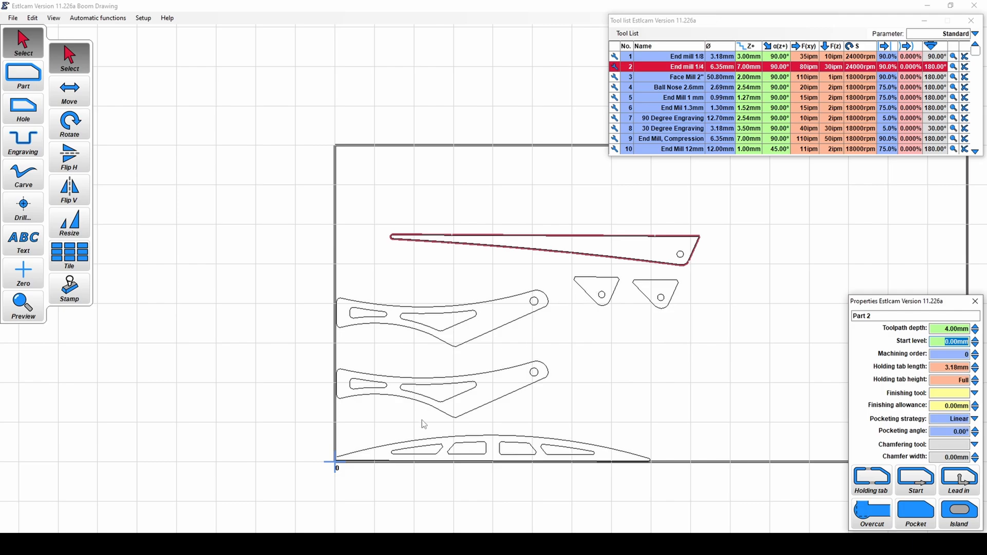
{"action": "mouse_move", "coordinate": [596, 304]}
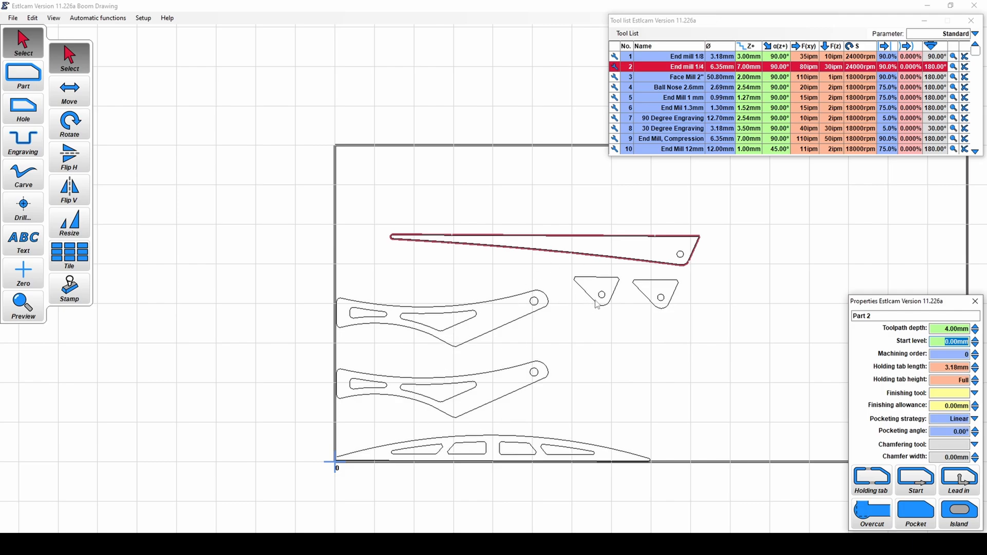
{"action": "mouse_move", "coordinate": [665, 311]}
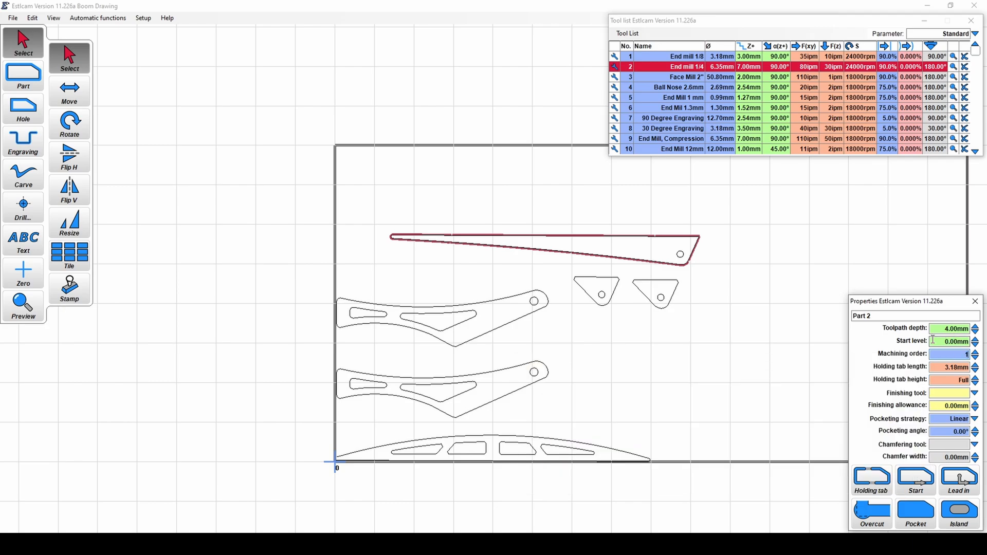
{"action": "mouse_move", "coordinate": [937, 354]}
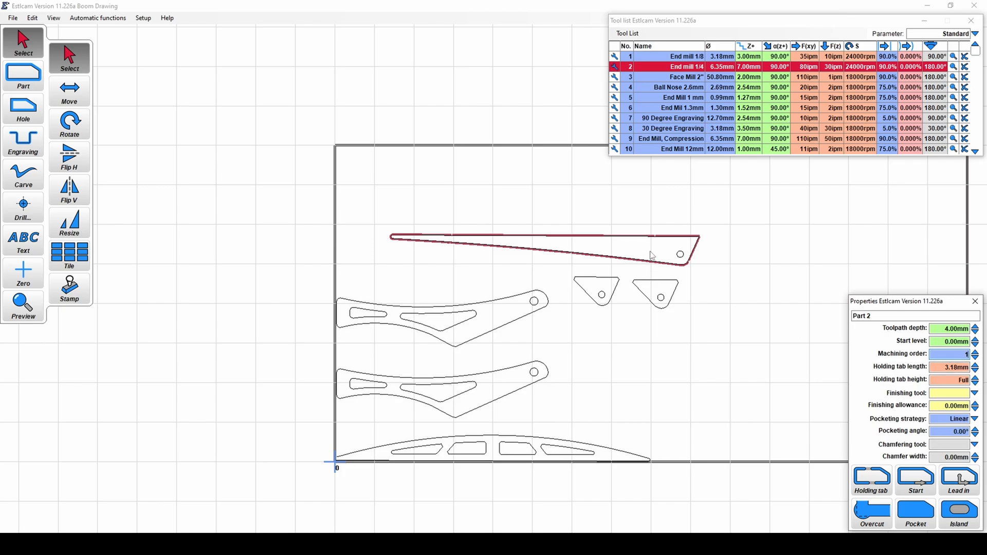
{"action": "mouse_move", "coordinate": [620, 300]}
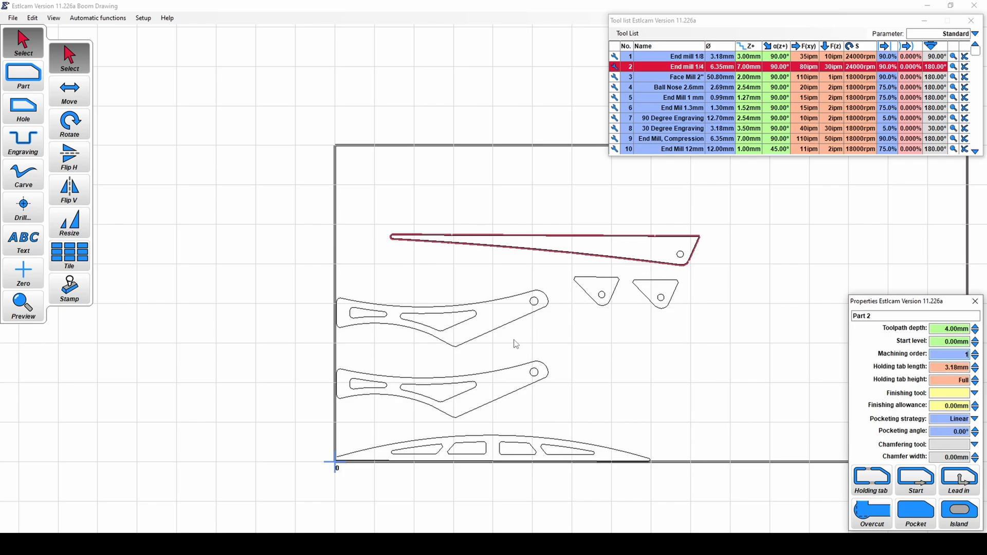
{"action": "mouse_move", "coordinate": [597, 350]}
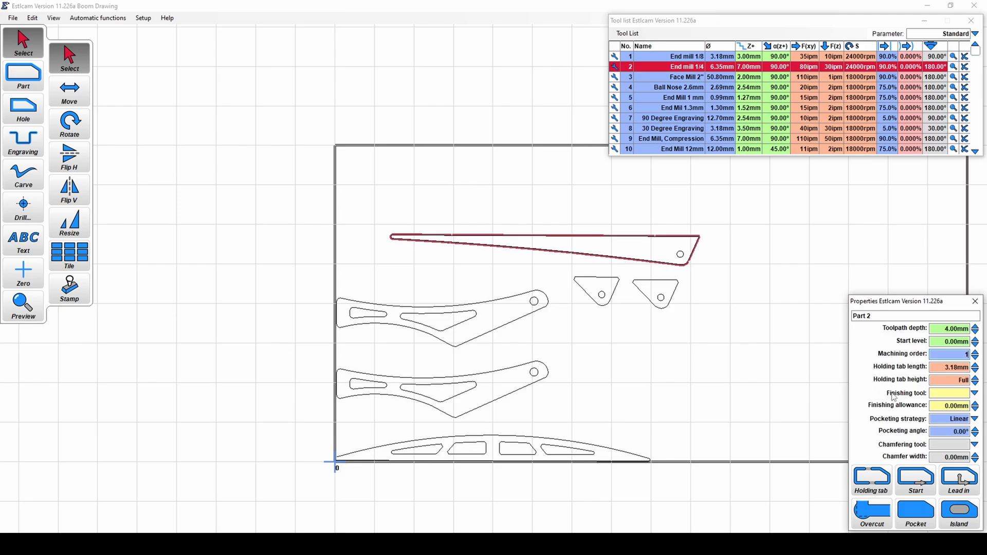
{"action": "mouse_move", "coordinate": [913, 379]}
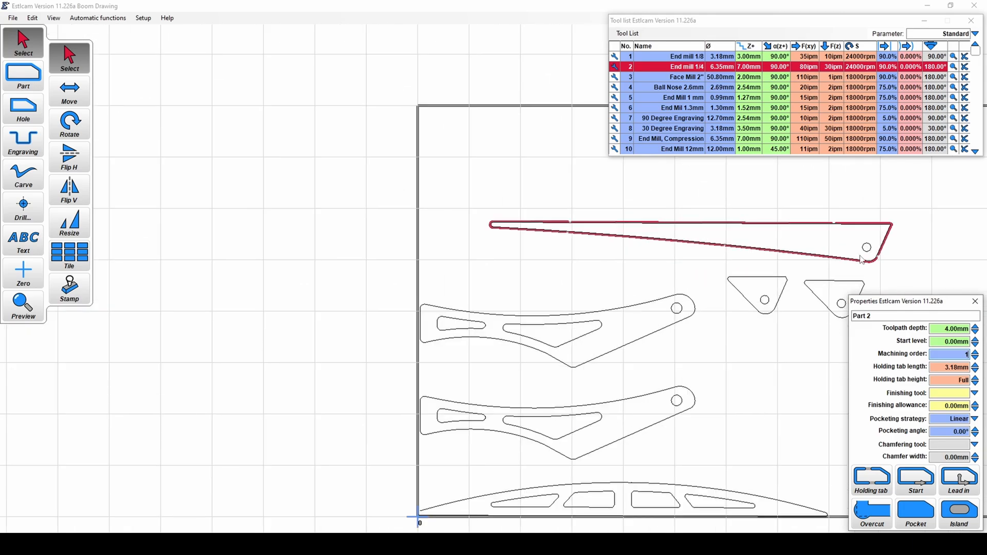
{"action": "mouse_move", "coordinate": [974, 302]}
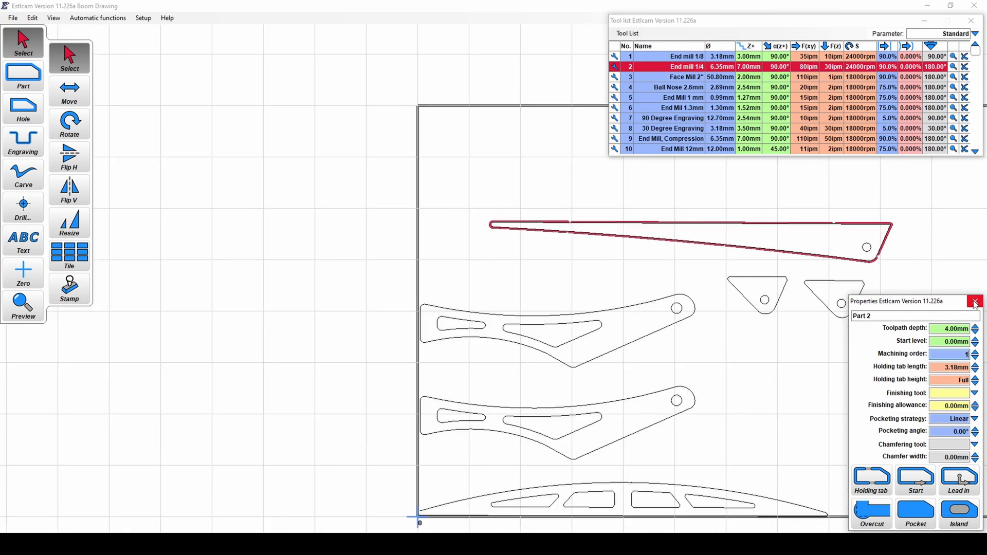
Step: Give the circle inside the right triangular bracket a hole toolpath (Hole 5)
{"action": "left_click", "coordinate": [974, 301]}
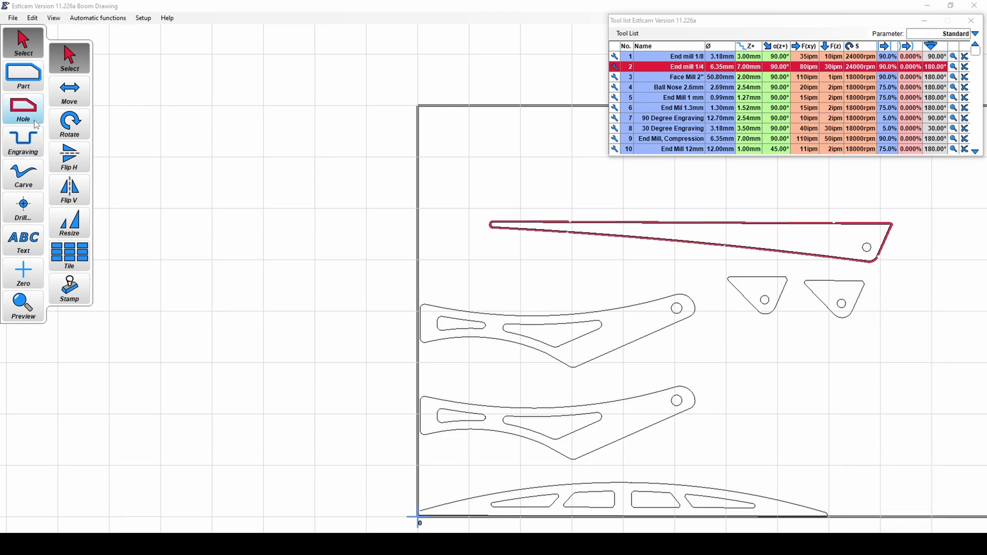
{"action": "mouse_move", "coordinate": [23, 110]}
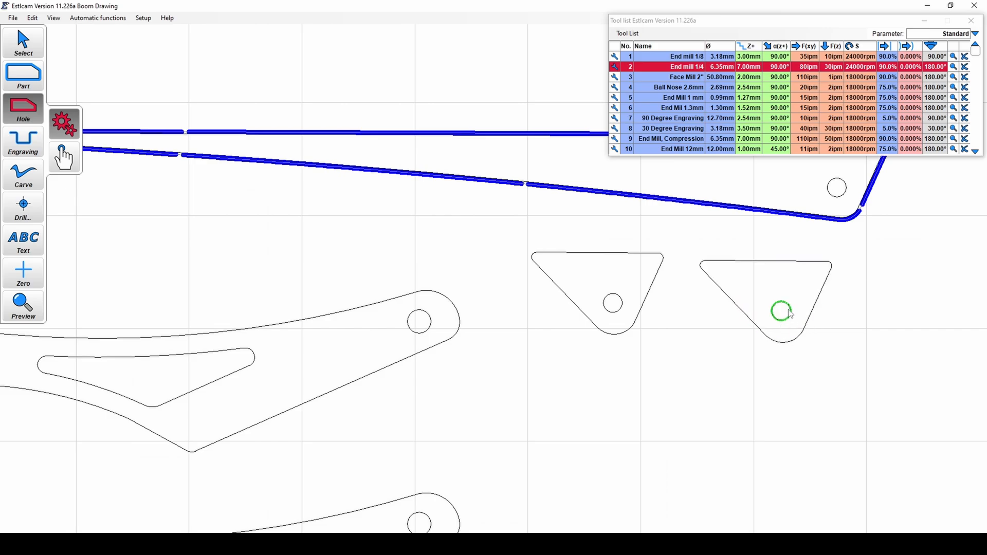
{"action": "left_click", "coordinate": [780, 311]}
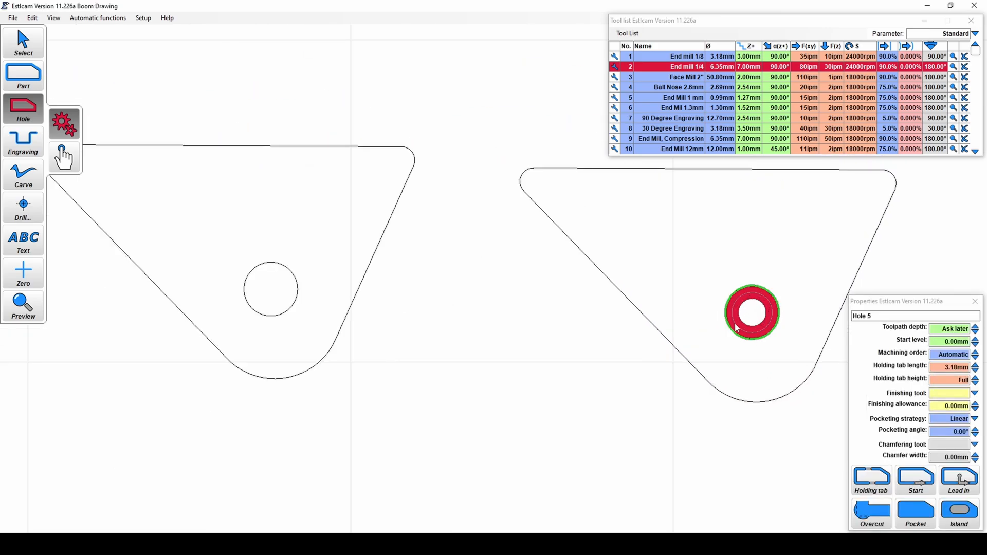
{"action": "mouse_move", "coordinate": [735, 290]}
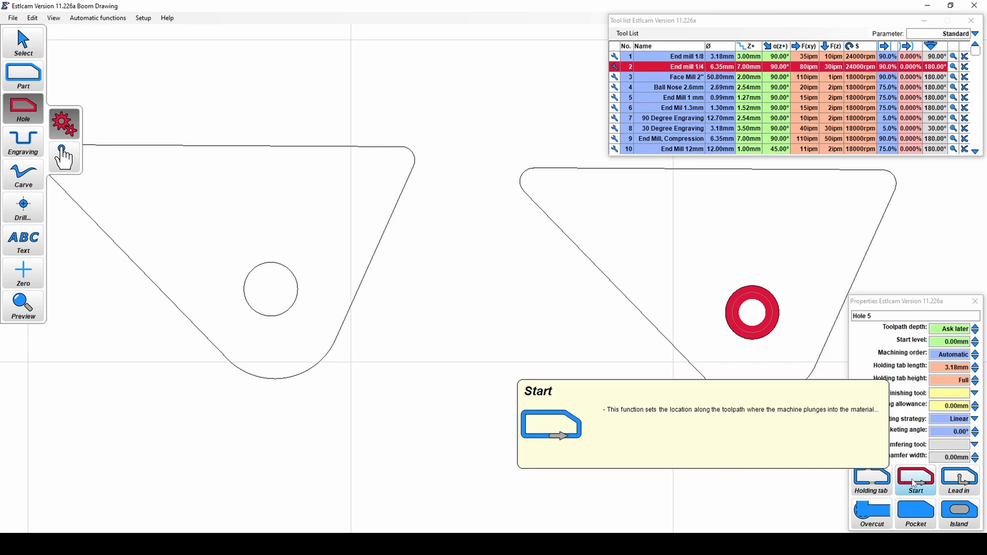
{"action": "mouse_move", "coordinate": [958, 481]}
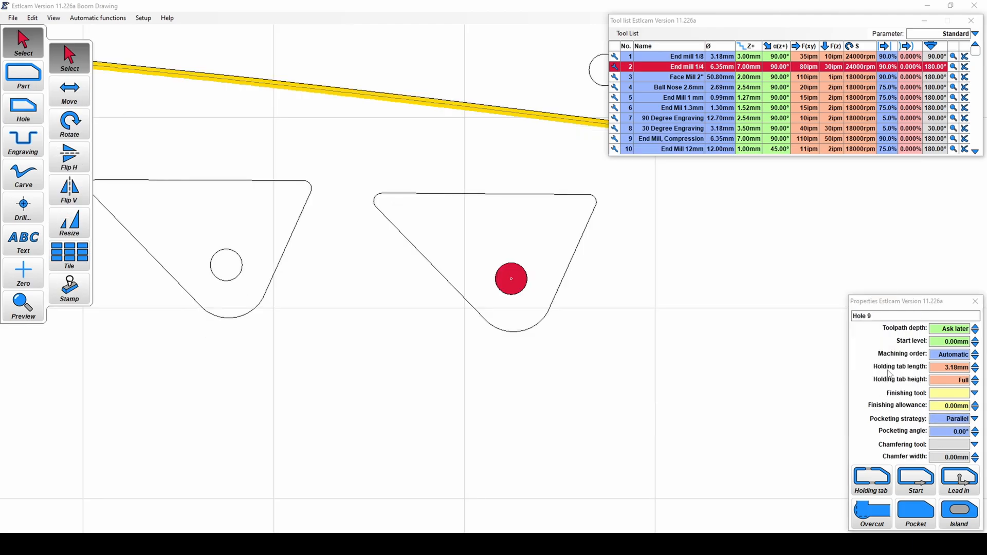
{"action": "mouse_move", "coordinate": [902, 354]}
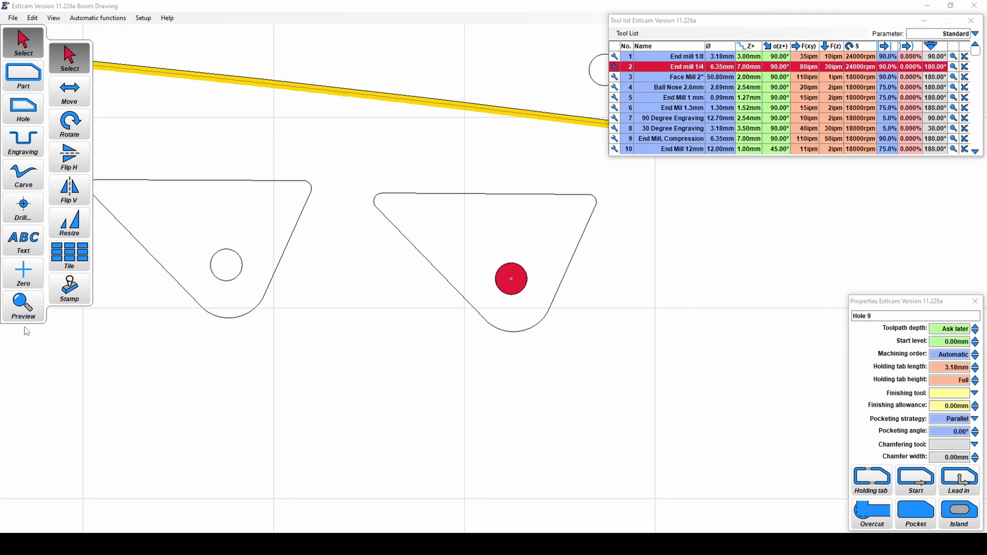
{"action": "mouse_move", "coordinate": [646, 325]}
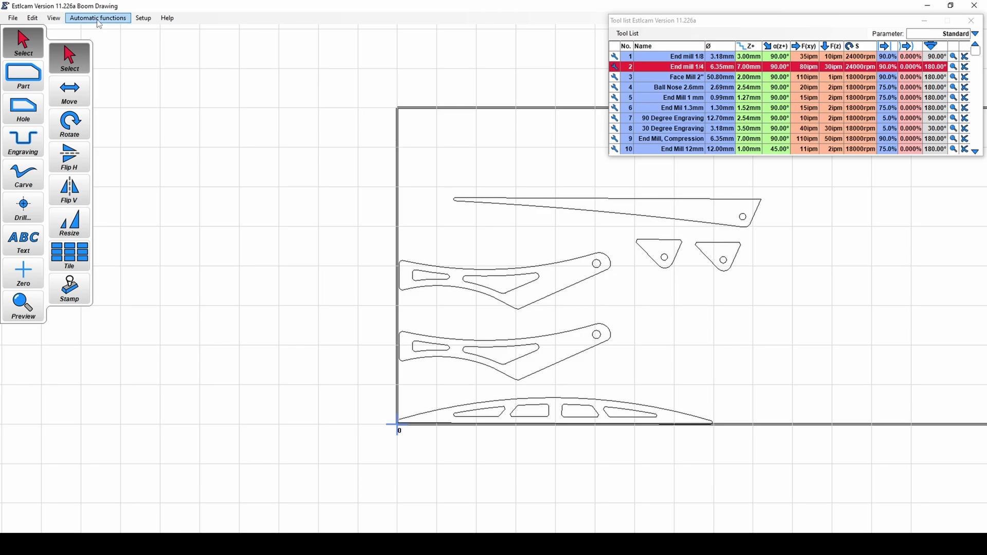
Step: Run Create objects automatically with Drill and Create parts and holes kept checked
{"action": "left_click", "coordinate": [98, 18]}
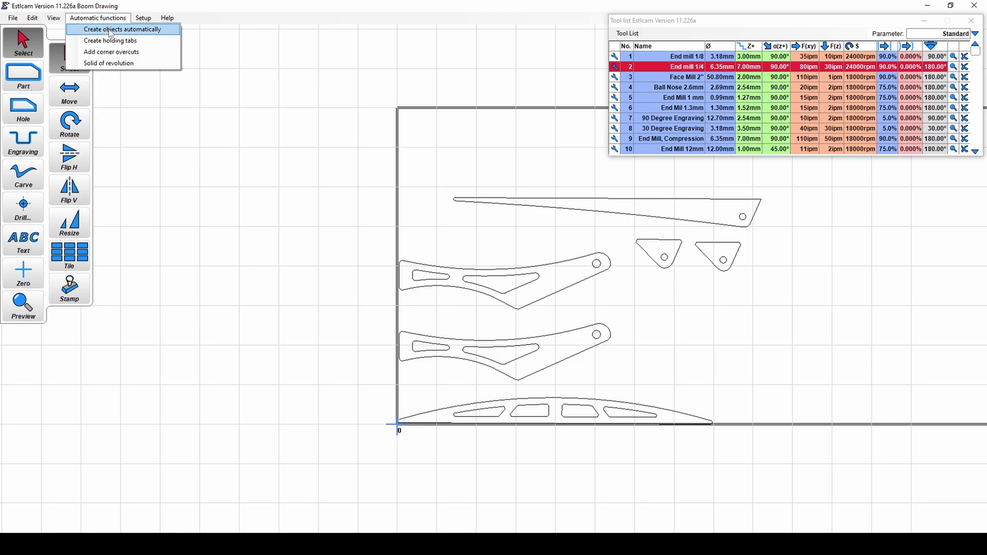
{"action": "left_click", "coordinate": [122, 29]}
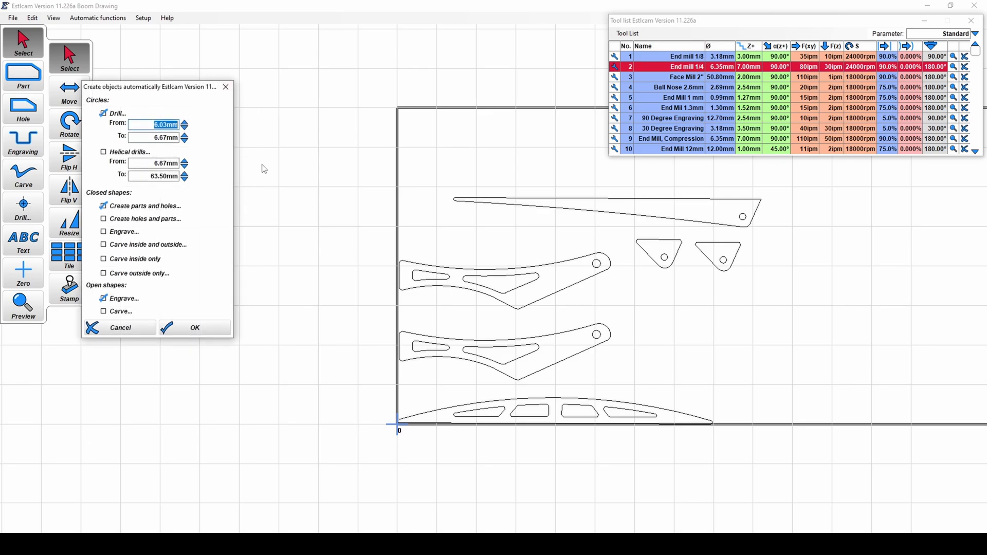
{"action": "mouse_move", "coordinate": [194, 213]}
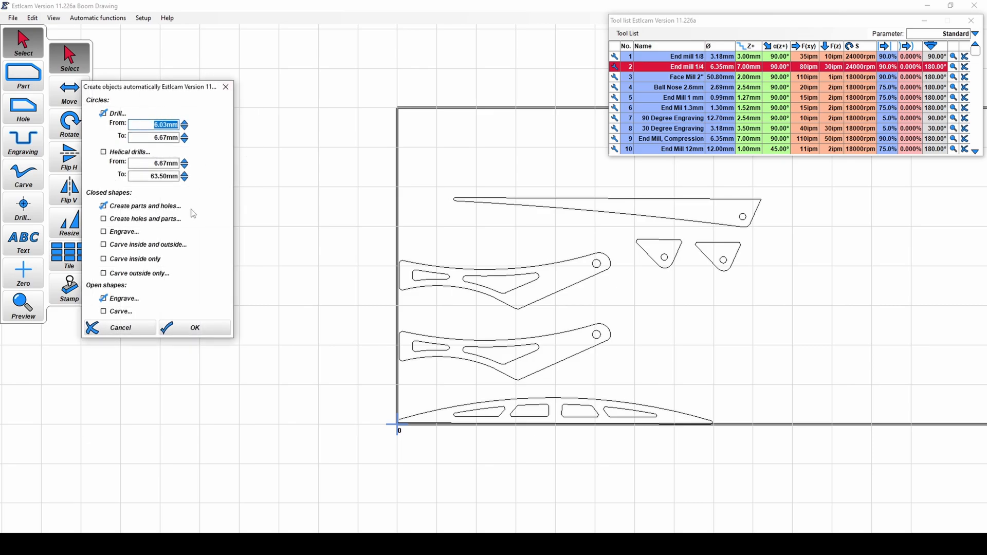
{"action": "mouse_move", "coordinate": [131, 152]}
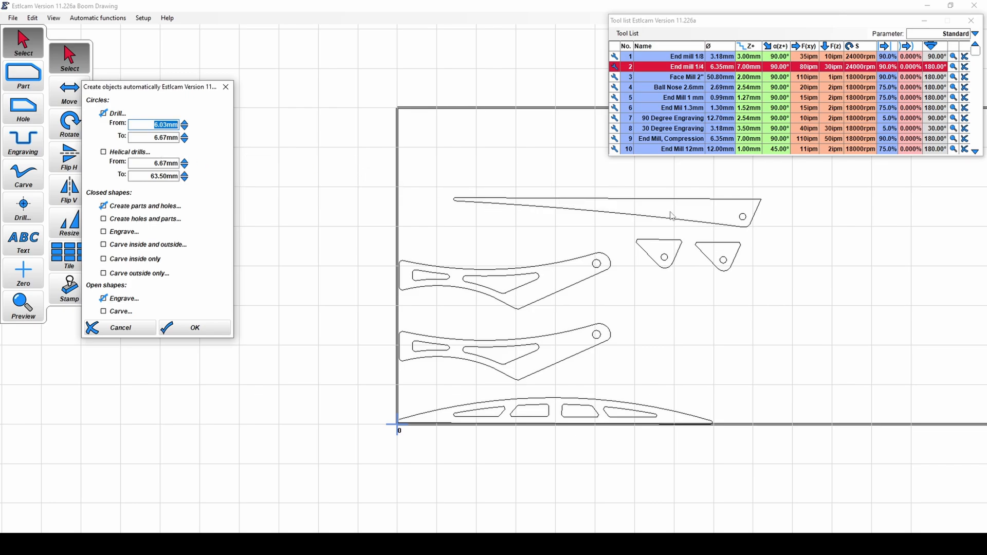
{"action": "mouse_move", "coordinate": [720, 197]}
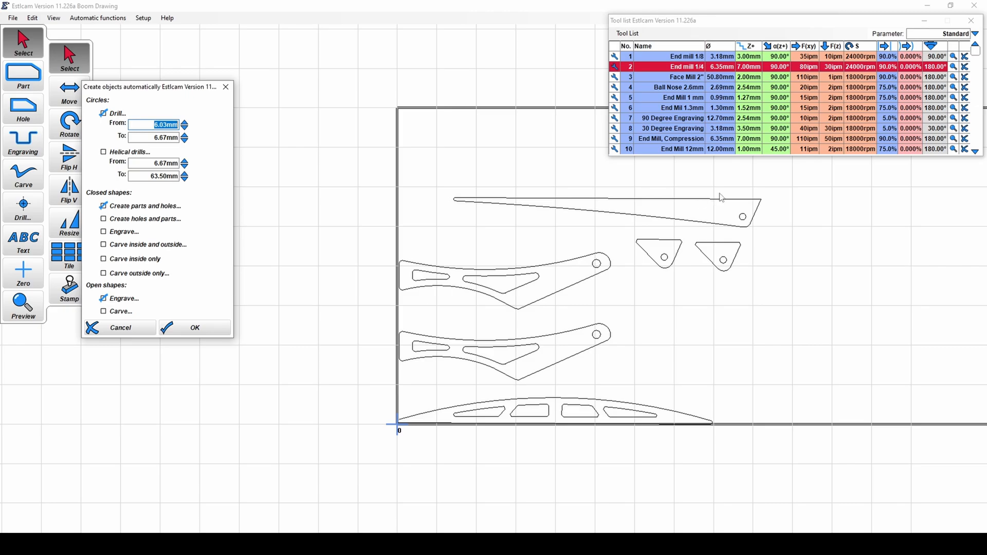
{"action": "mouse_move", "coordinate": [678, 286]}
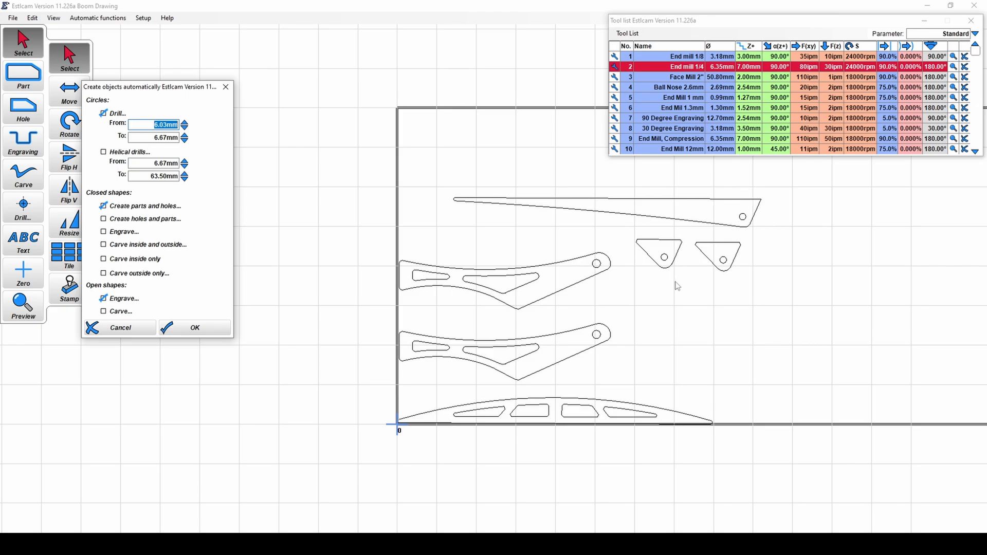
{"action": "mouse_move", "coordinate": [122, 196]}
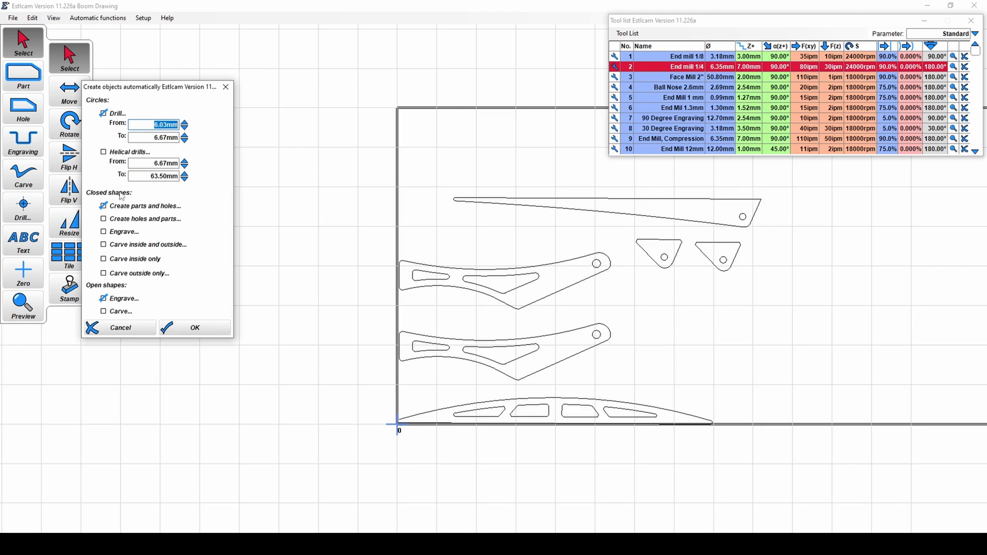
{"action": "mouse_move", "coordinate": [194, 327]}
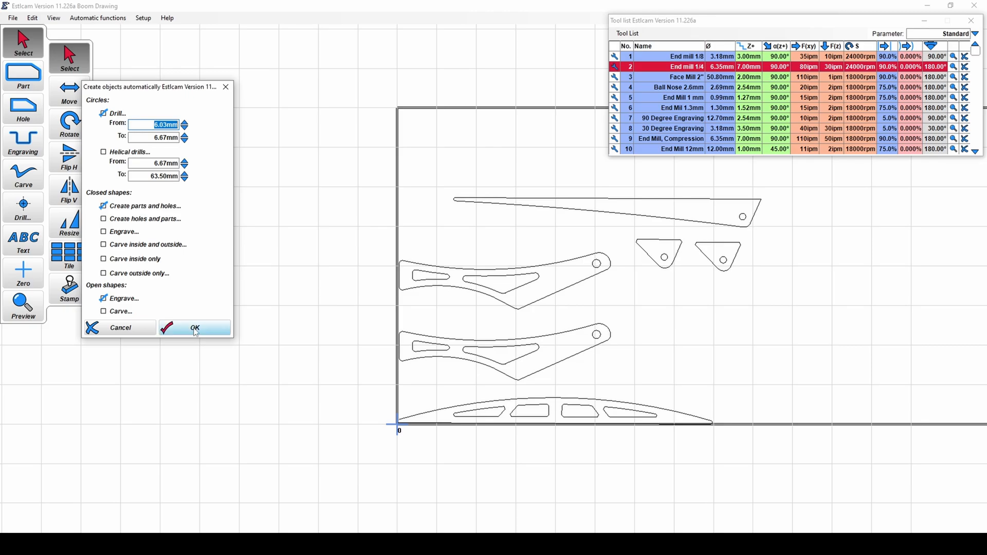
{"action": "left_click", "coordinate": [194, 327]}
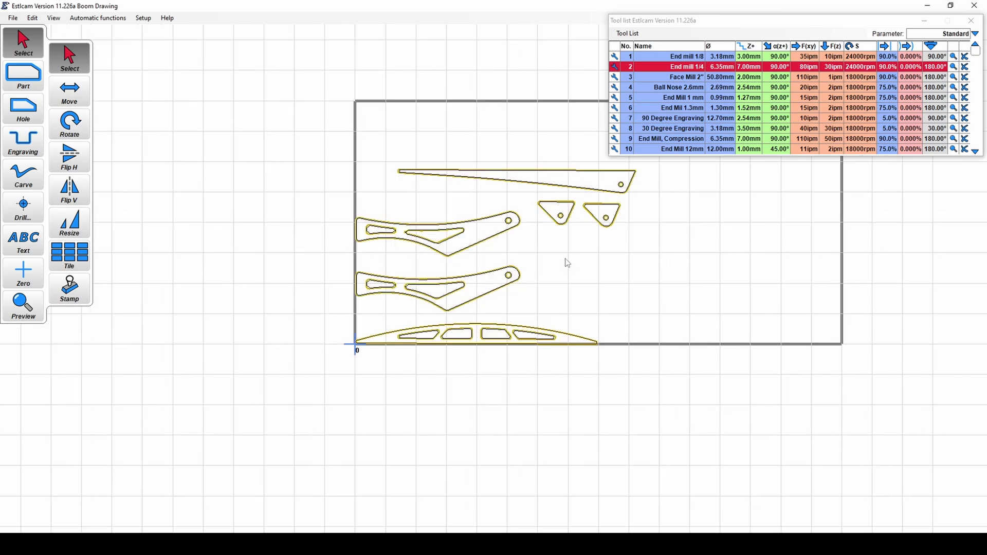
{"action": "mouse_move", "coordinate": [163, 333]}
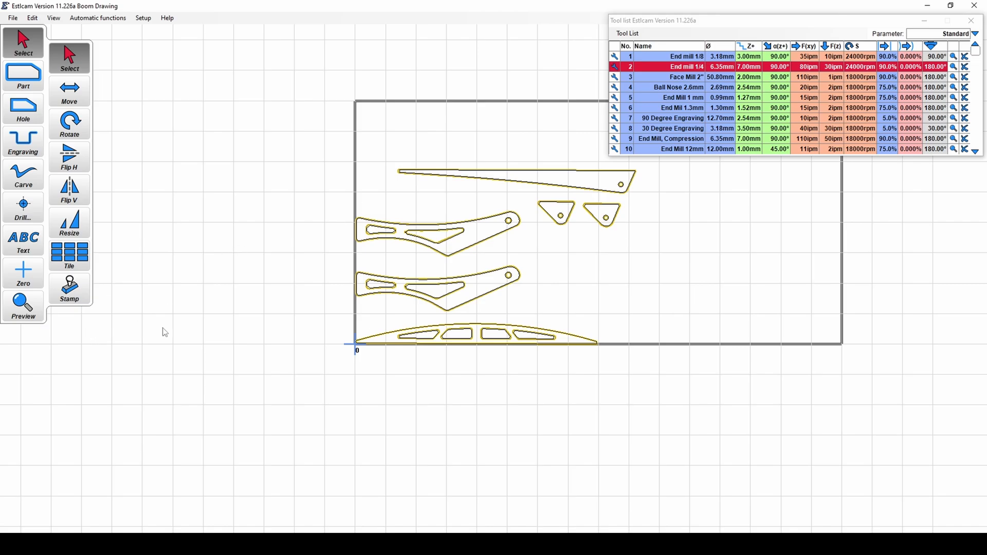
{"action": "mouse_move", "coordinate": [211, 330]}
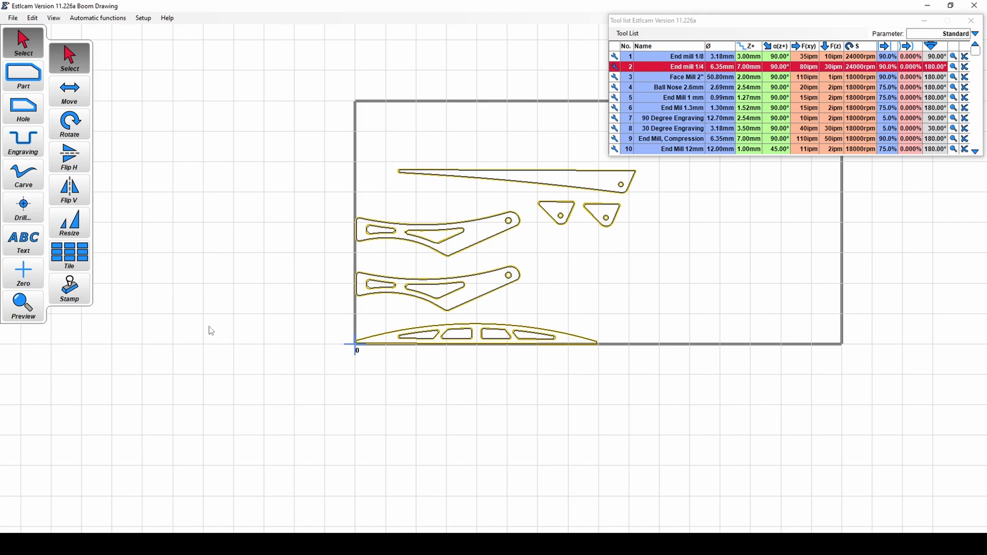
{"action": "mouse_move", "coordinate": [24, 306]}
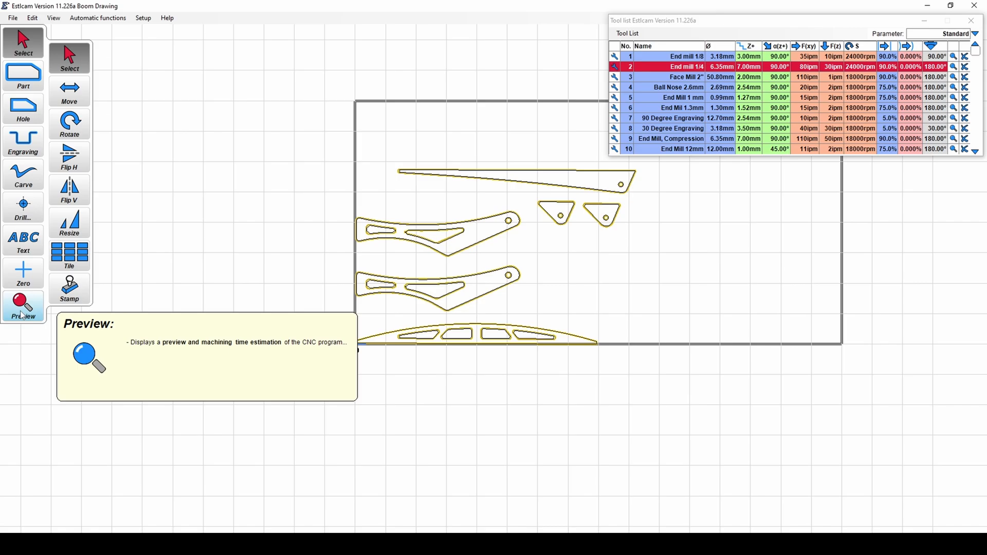
Step: Start the preview and confirm 8.00 mm as the cutting depth for toolpaths without a set depth
{"action": "left_click", "coordinate": [23, 306]}
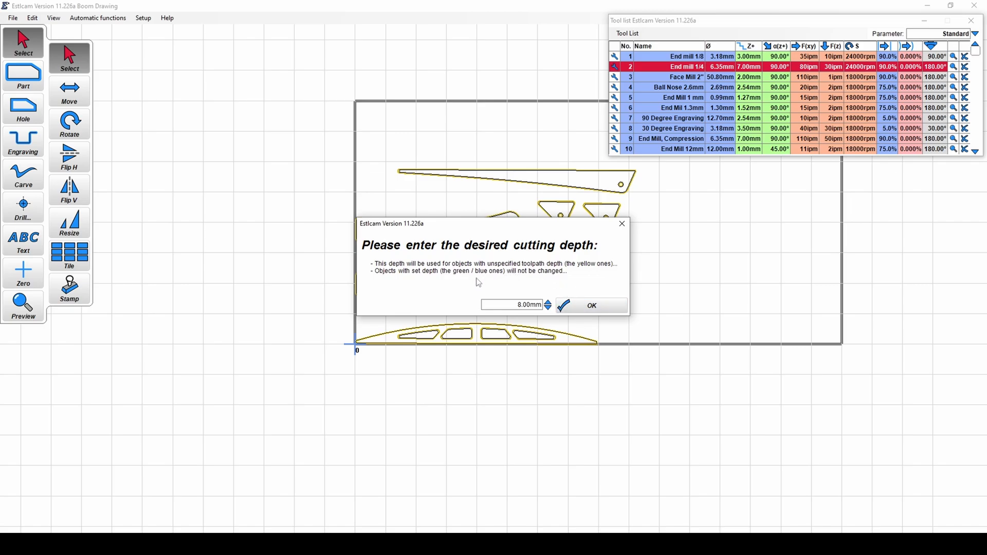
{"action": "left_click", "coordinate": [512, 304]}
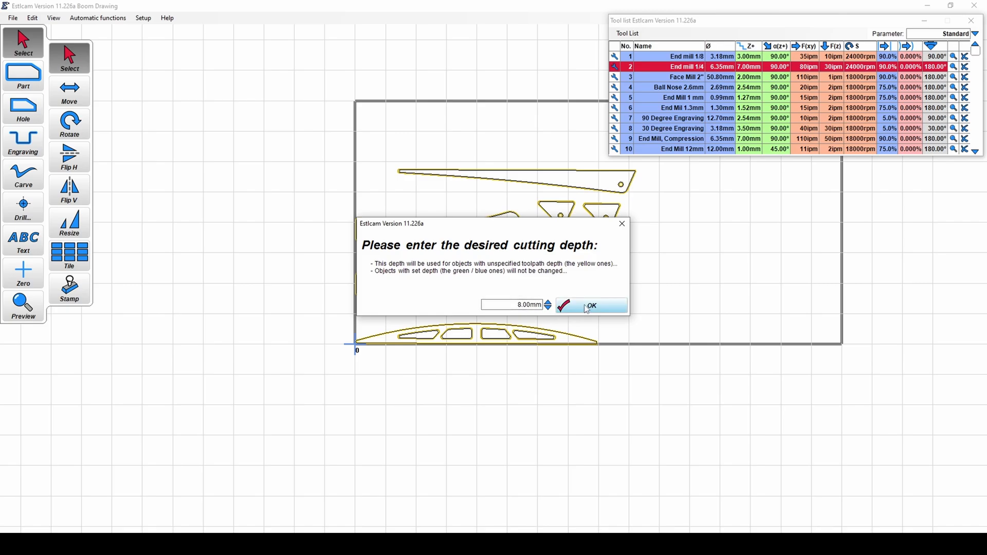
{"action": "left_click", "coordinate": [591, 305]}
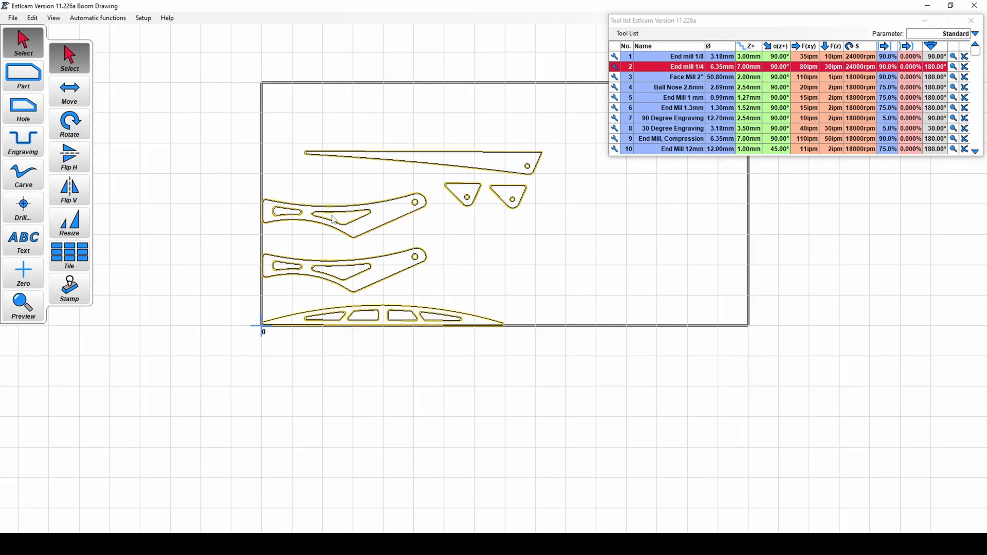
Step: Bring up the File commands to reach Save CNC program
{"action": "left_click", "coordinate": [12, 17]}
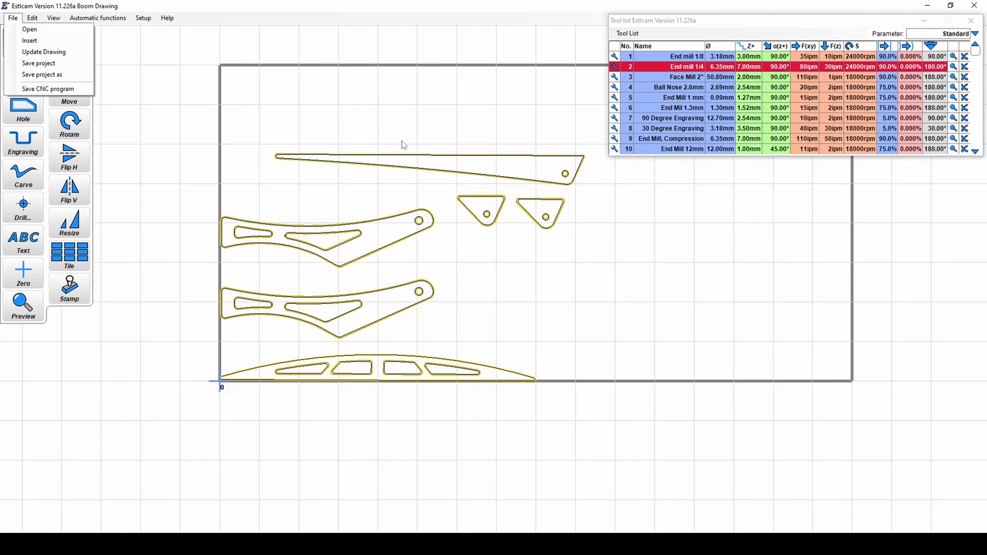
{"action": "mouse_move", "coordinate": [337, 136]}
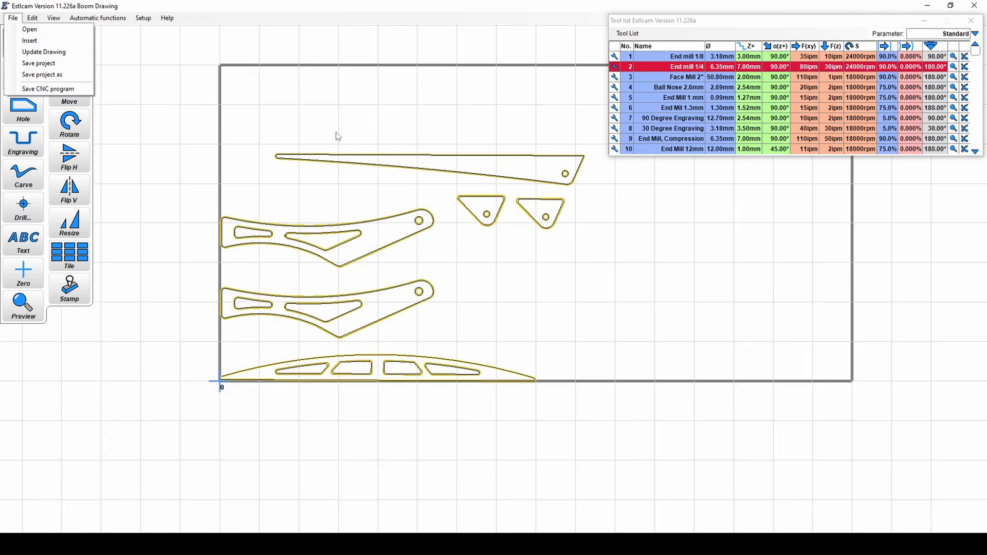